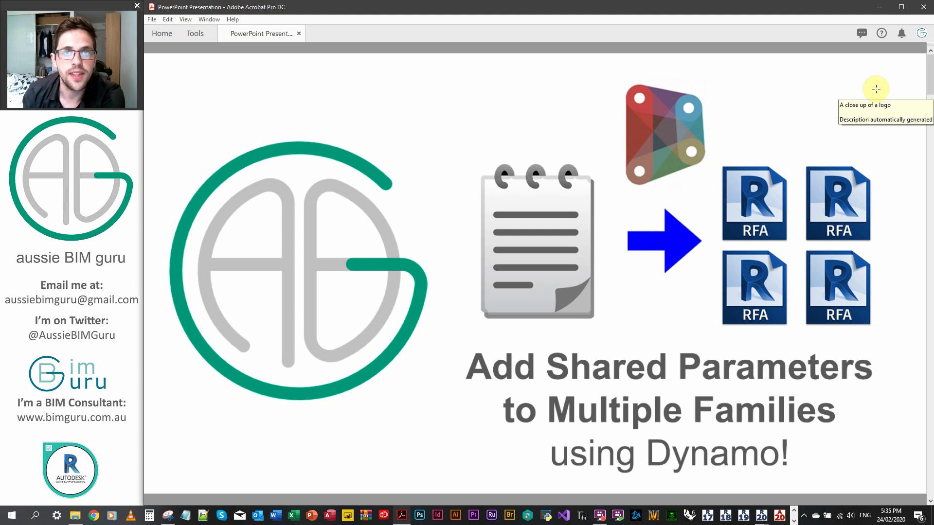
pyautogui.moveTo(885, 79)
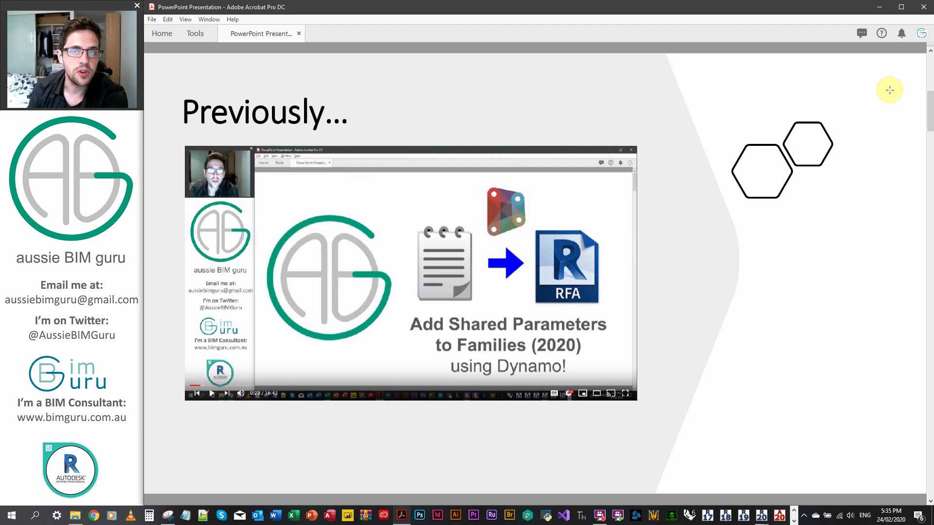
pyautogui.moveTo(896, 97)
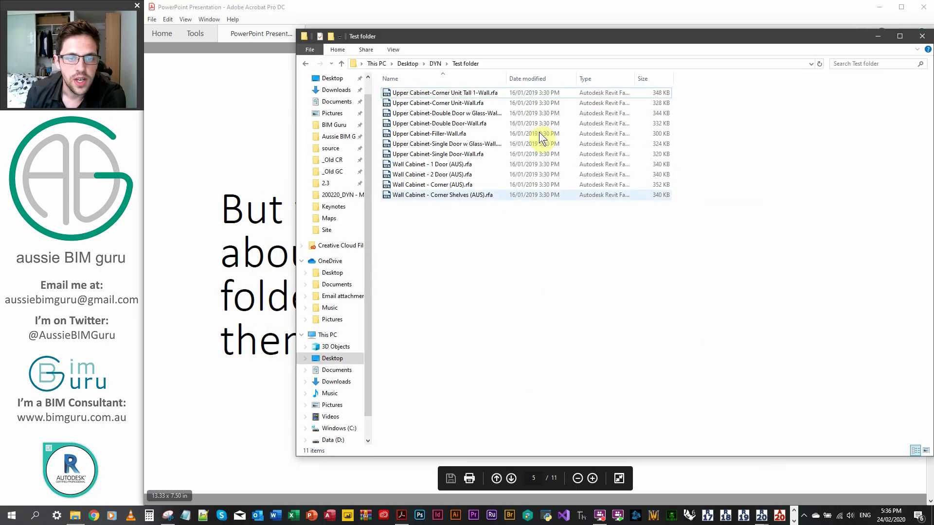
pyautogui.moveTo(430, 148)
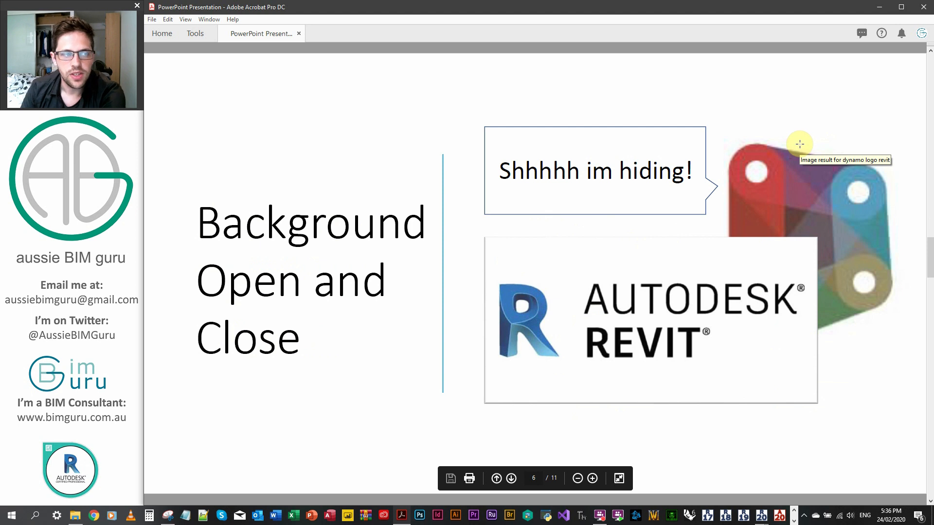
pyautogui.moveTo(816, 17)
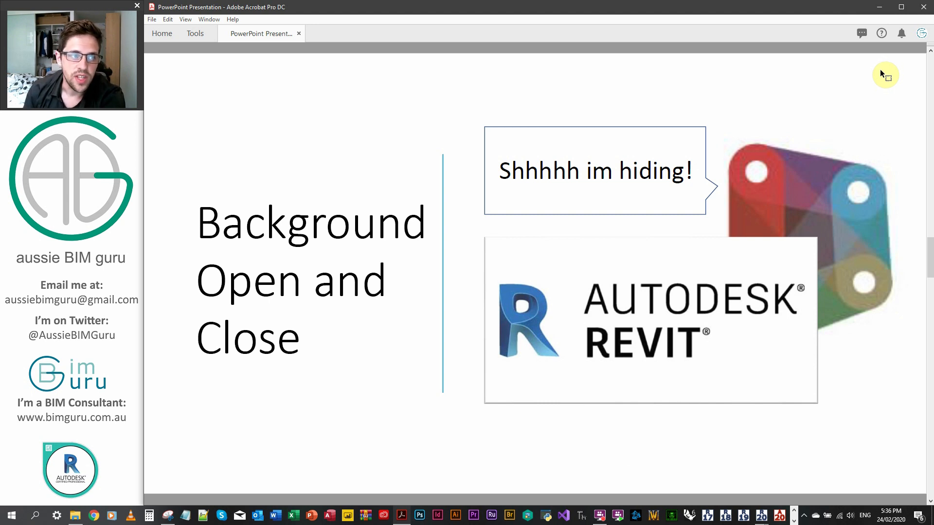
pyautogui.moveTo(889, 76)
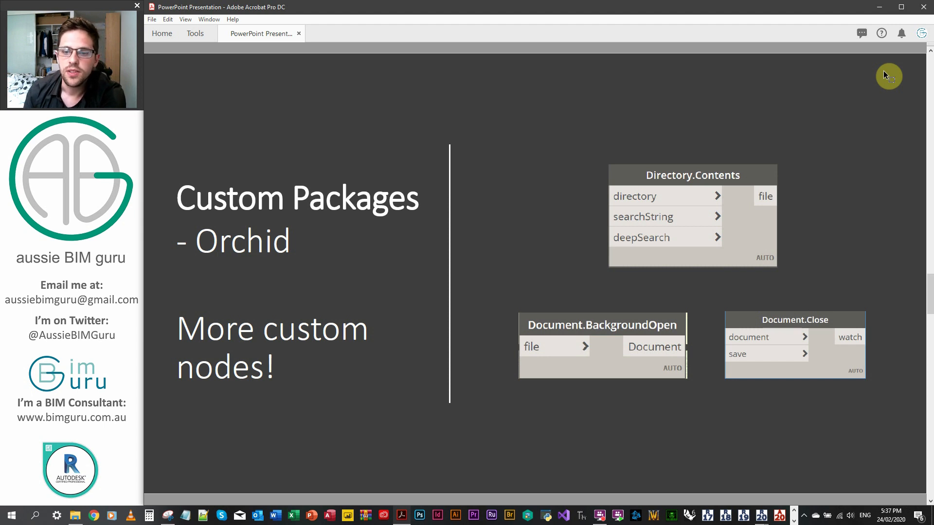
pyautogui.moveTo(765, 297)
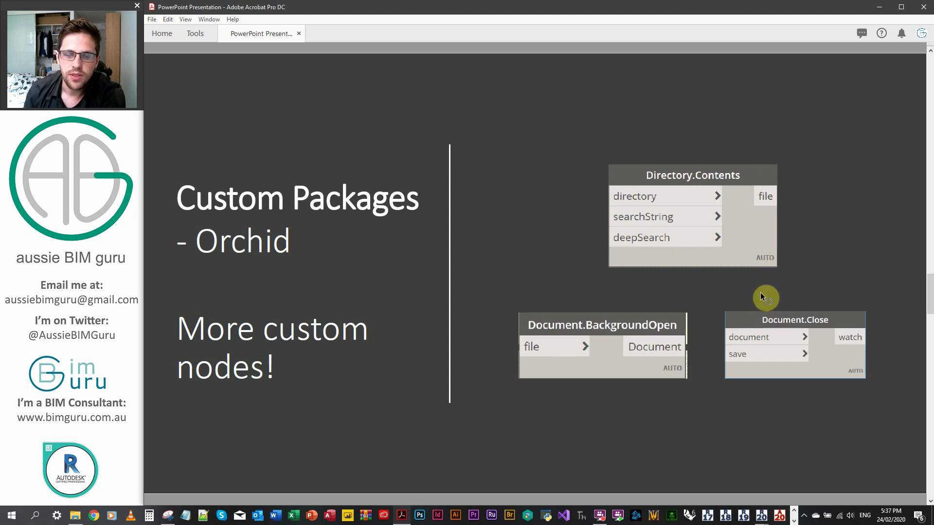
pyautogui.moveTo(608, 313)
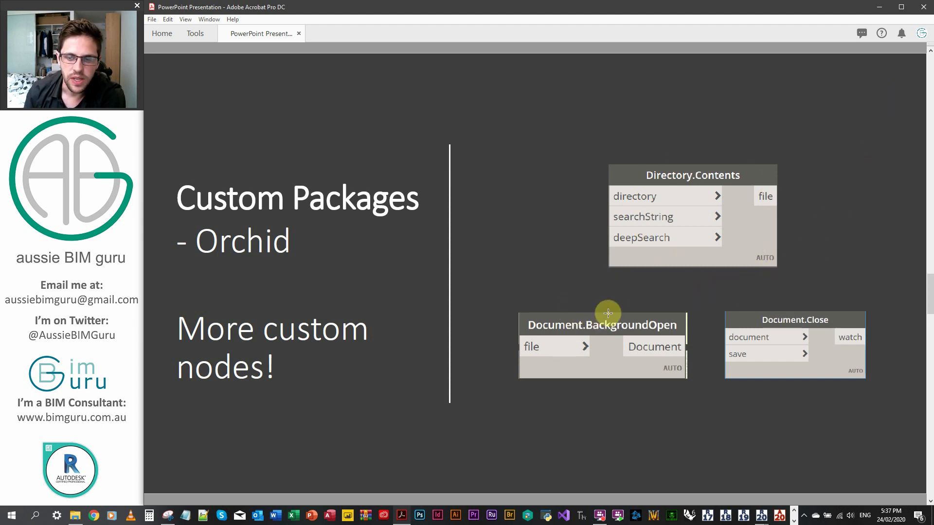
pyautogui.moveTo(875, 218)
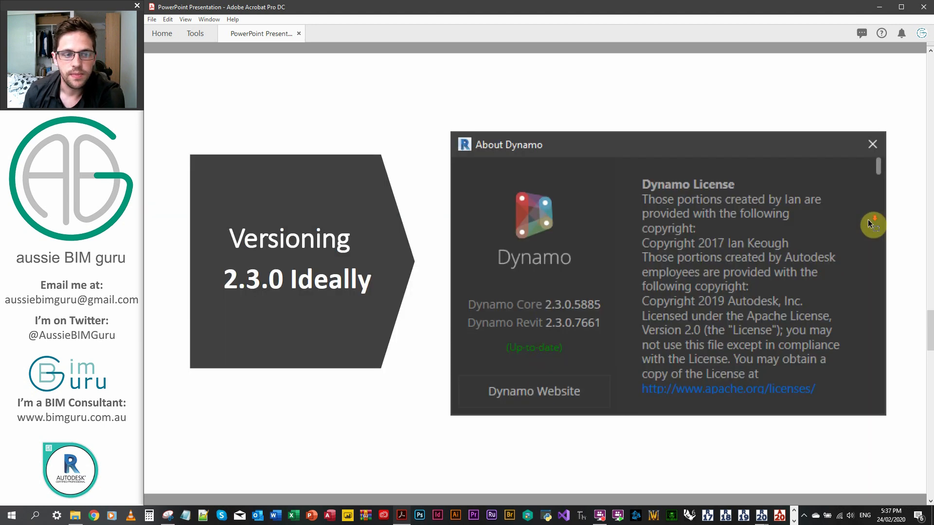
pyautogui.moveTo(905, 115)
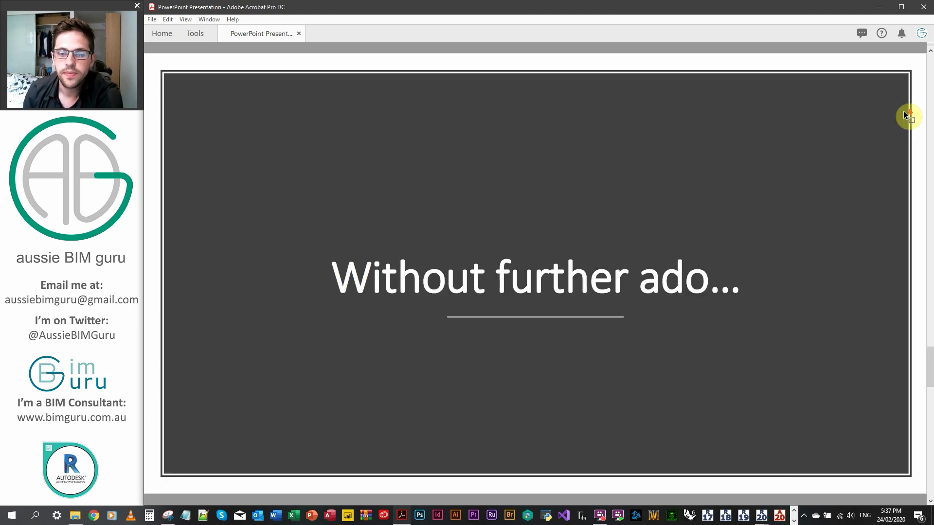
pyautogui.moveTo(634, 116)
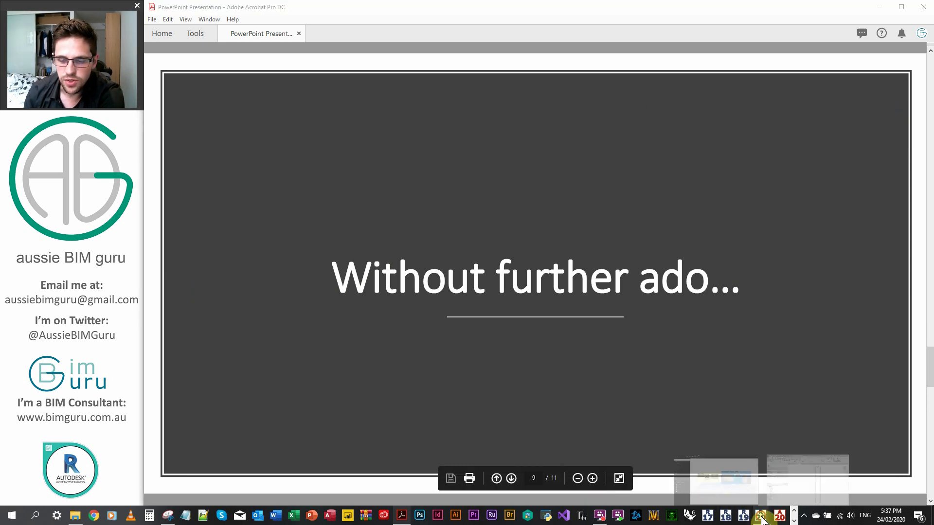
# Bring the Revit family and then the Demo script.dyn graph in Dynamo to the front
pyautogui.click(760, 515)
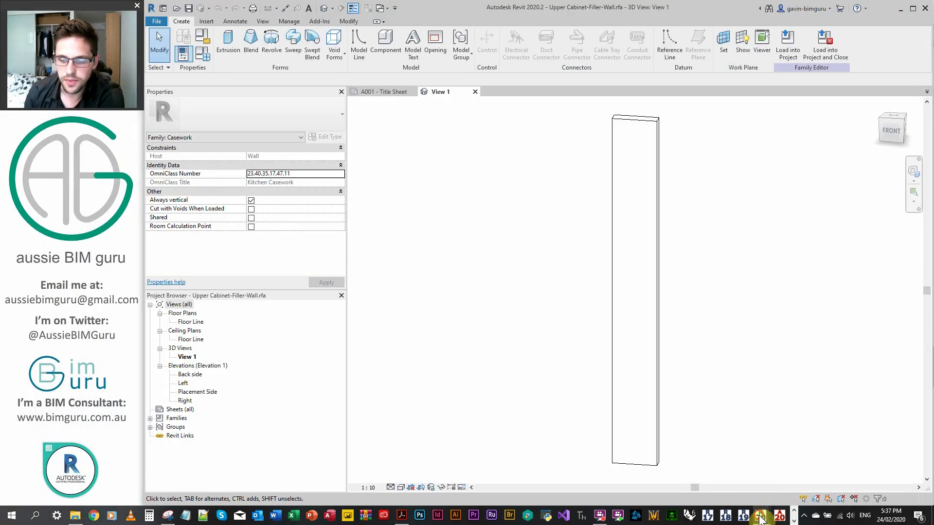
pyautogui.click(758, 515)
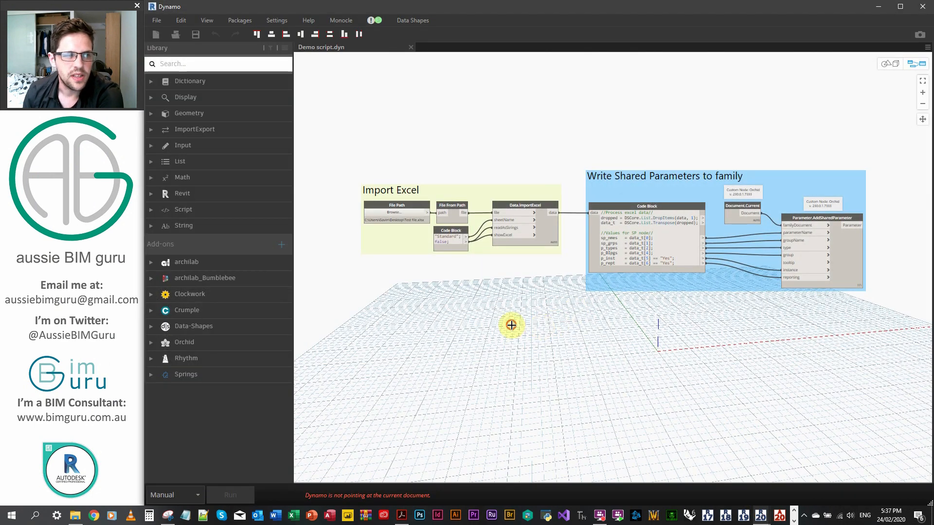
pyautogui.moveTo(512, 329)
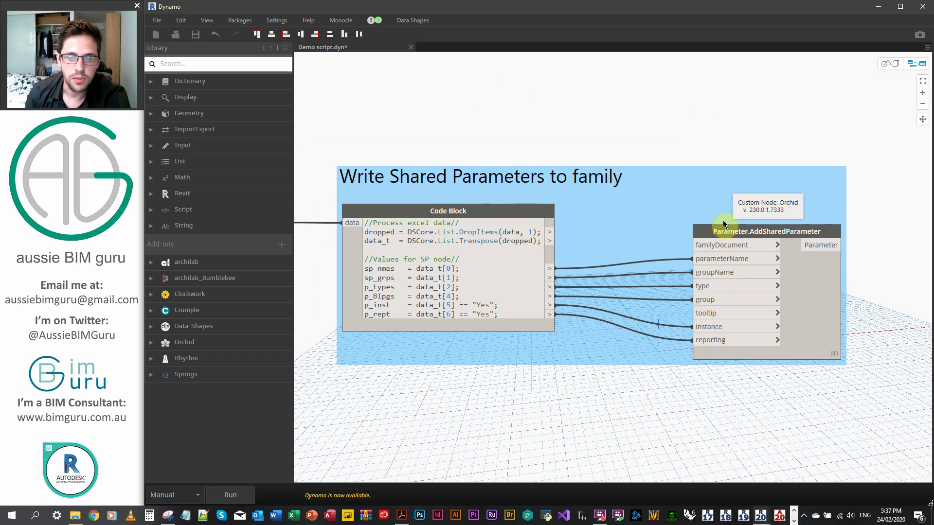
# Search the canvas for 'directory' to place a Directory Path node and browse to DYN > Test
pyautogui.click(767, 231)
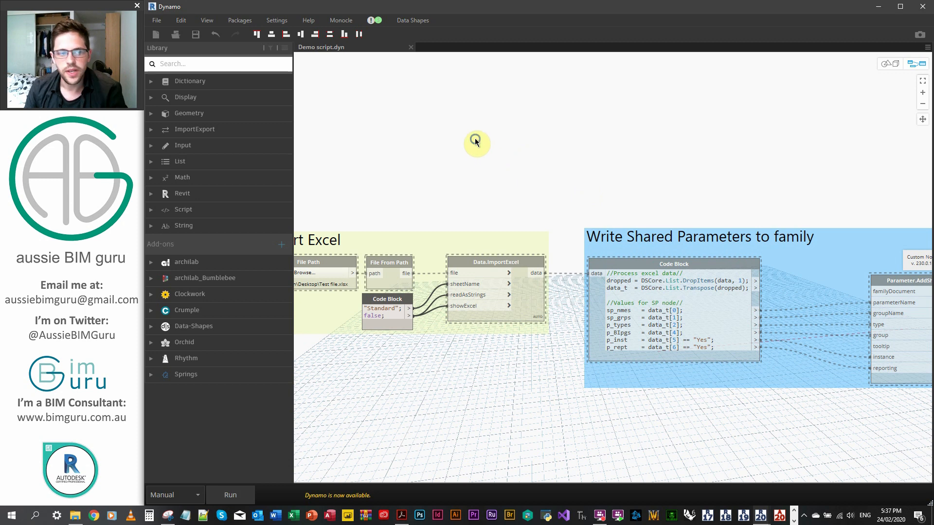
pyautogui.write('family di')
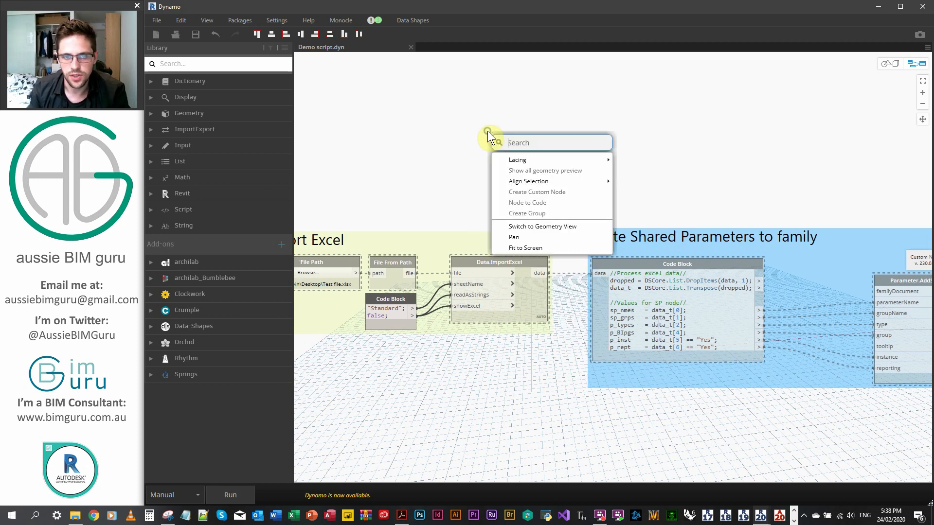
pyautogui.write('directory')
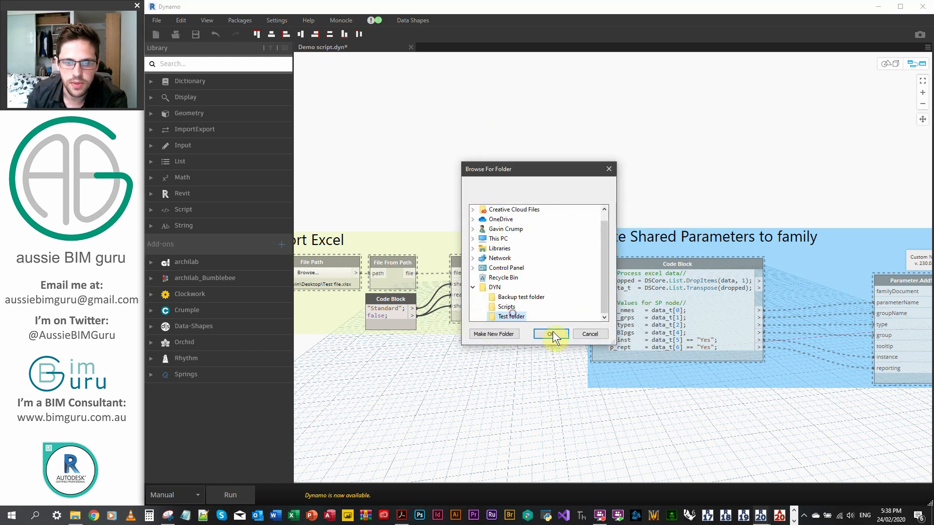
# Confirm the Test folder and add a Directory.Contents node to the graph
pyautogui.click(549, 334)
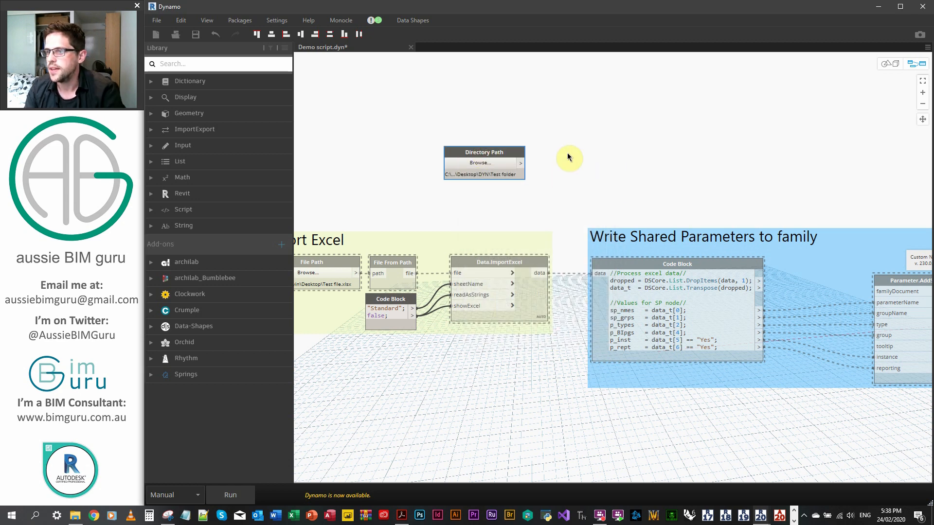
pyautogui.rightClick(569, 157)
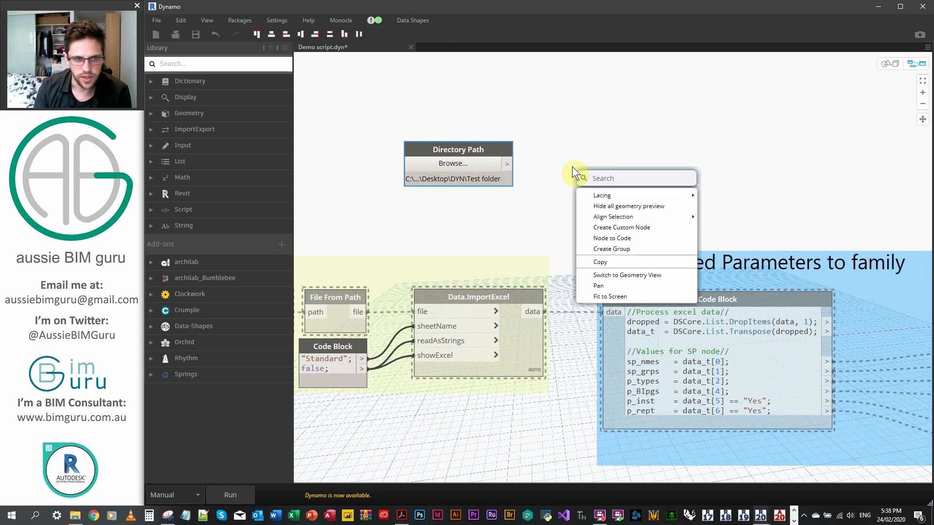
pyautogui.write('directory cont')
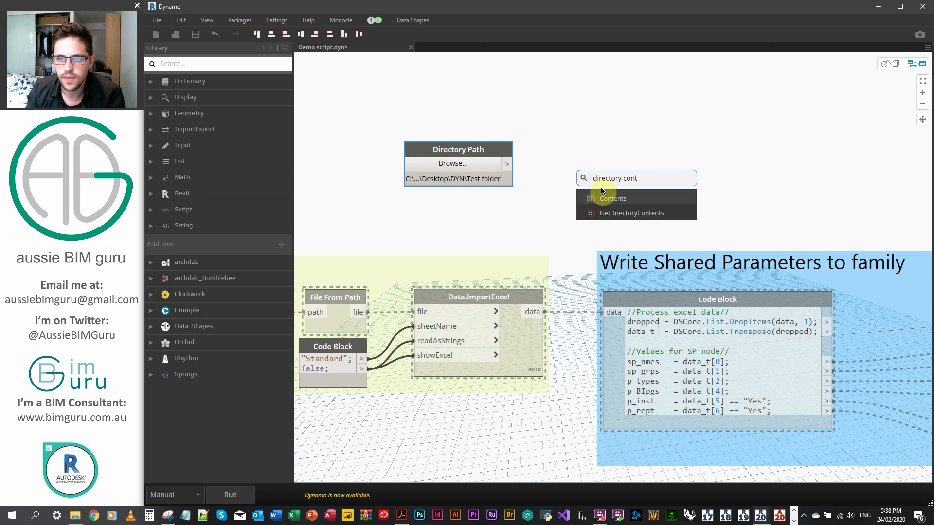
pyautogui.click(612, 199)
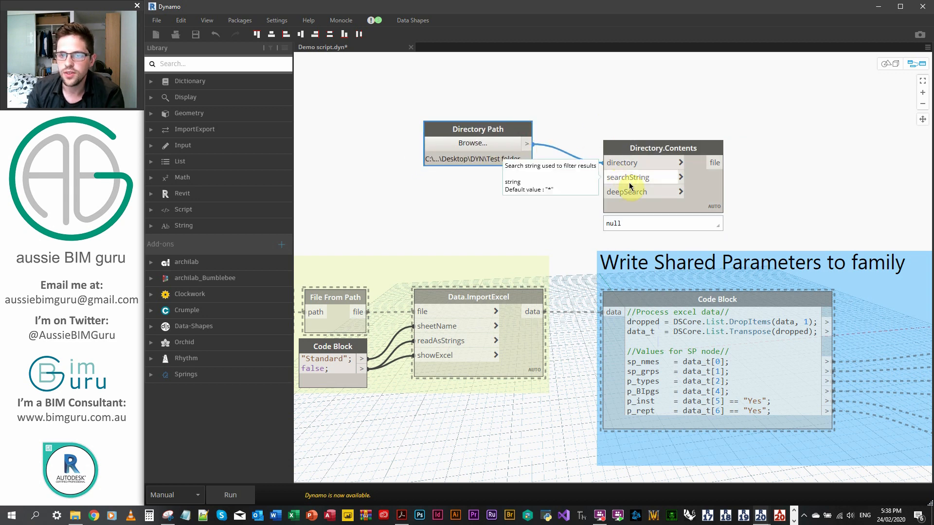
pyautogui.moveTo(631, 192)
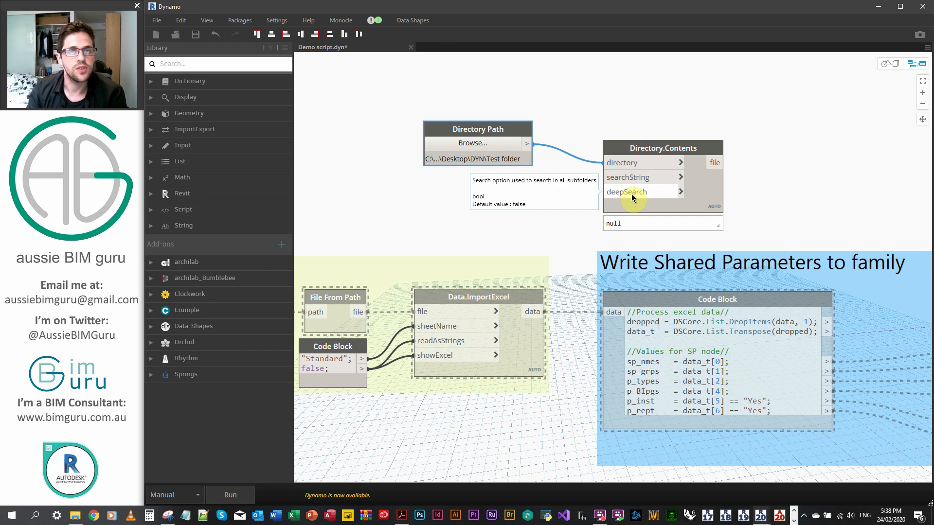
pyautogui.moveTo(529, 204)
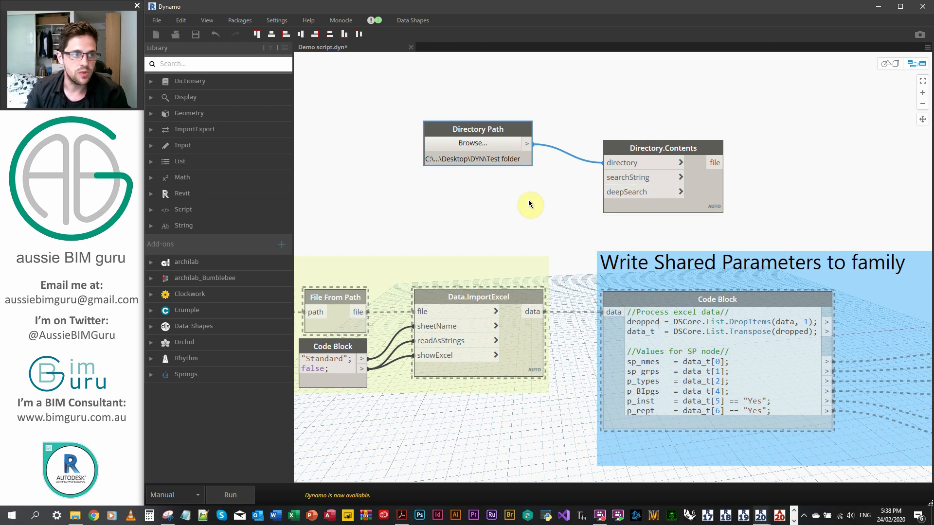
pyautogui.moveTo(515, 201)
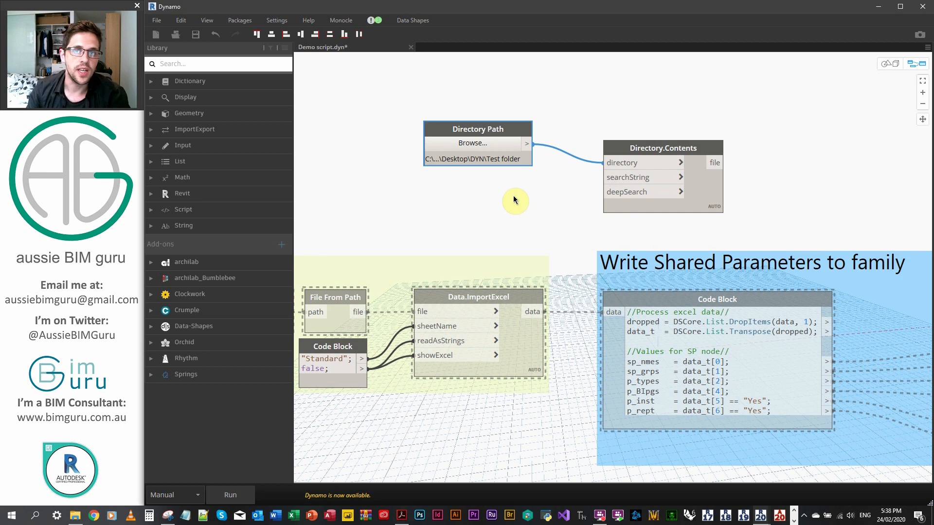
pyautogui.moveTo(514, 193)
pyautogui.write('"')
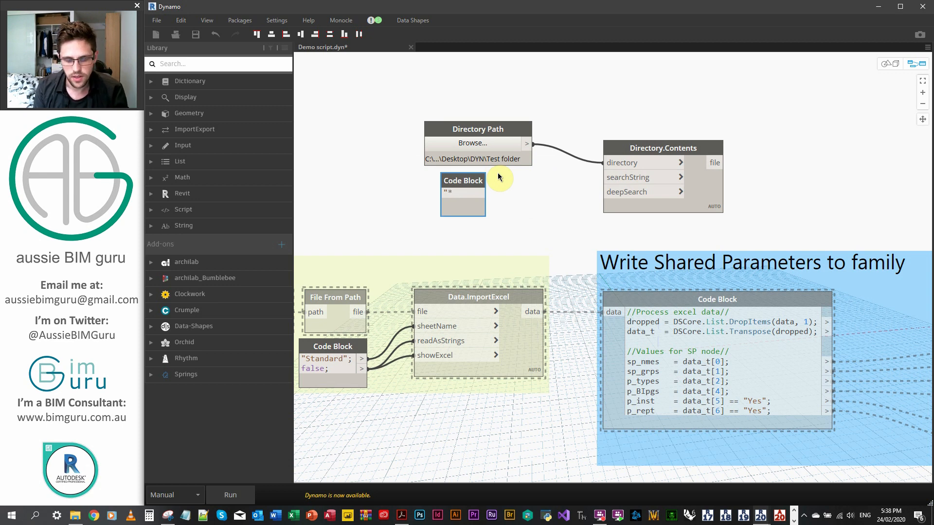
# Write a Code Block with "*.rfa"; false; to filter family files without subfolders
pyautogui.write('.rfa"')
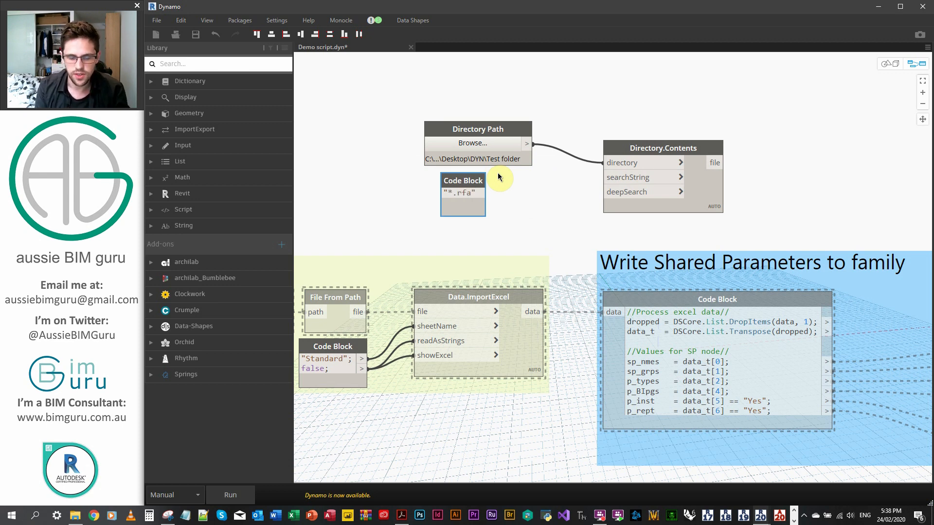
pyautogui.write(';')
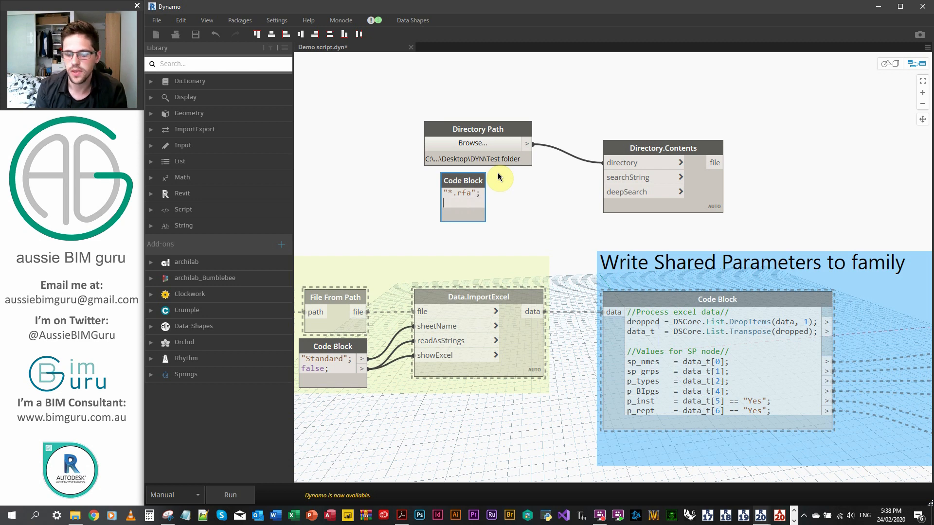
pyautogui.write('false;')
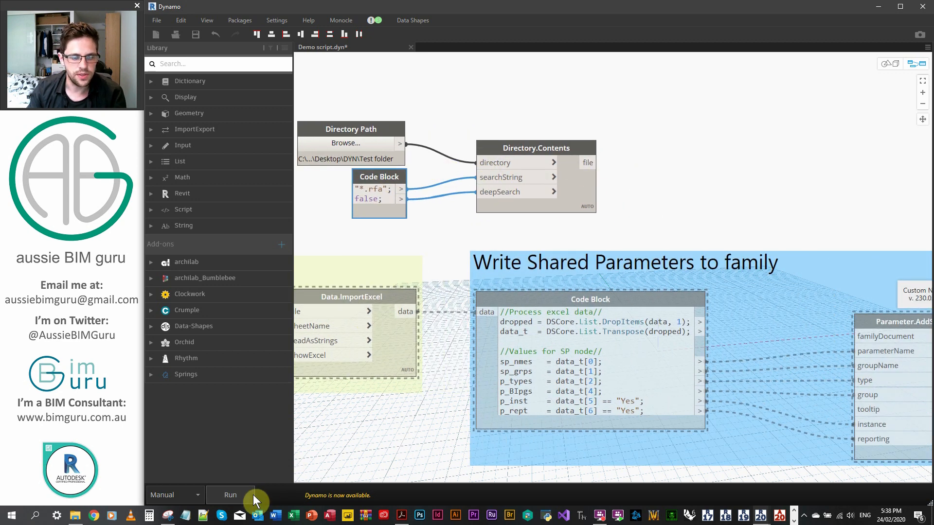
# Run the graph, place Document.BackgroundOpen, and wire the folder's file list into it
pyautogui.click(230, 495)
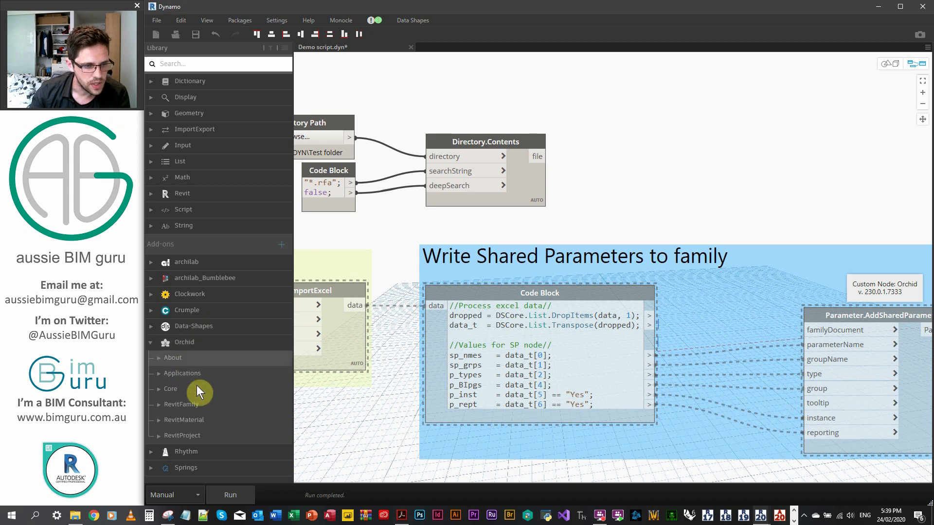
pyautogui.click(181, 404)
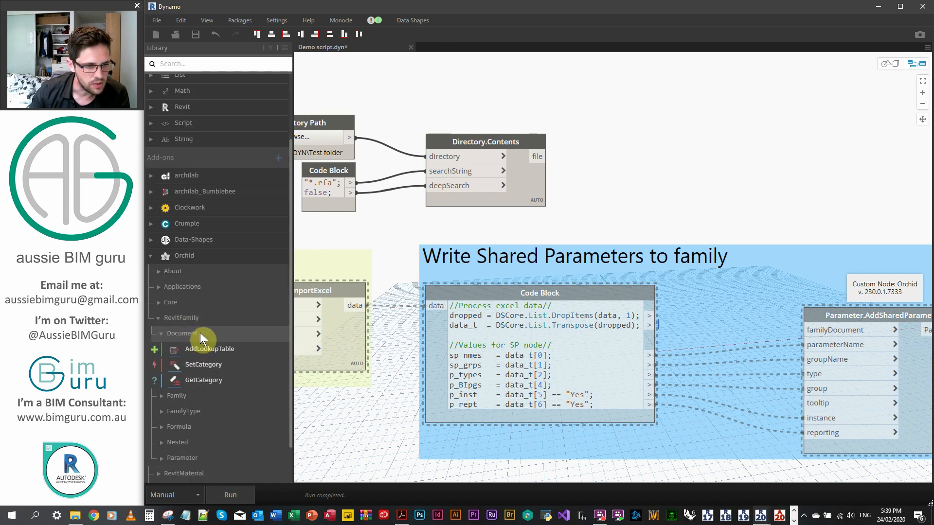
pyautogui.rightClick(645, 197)
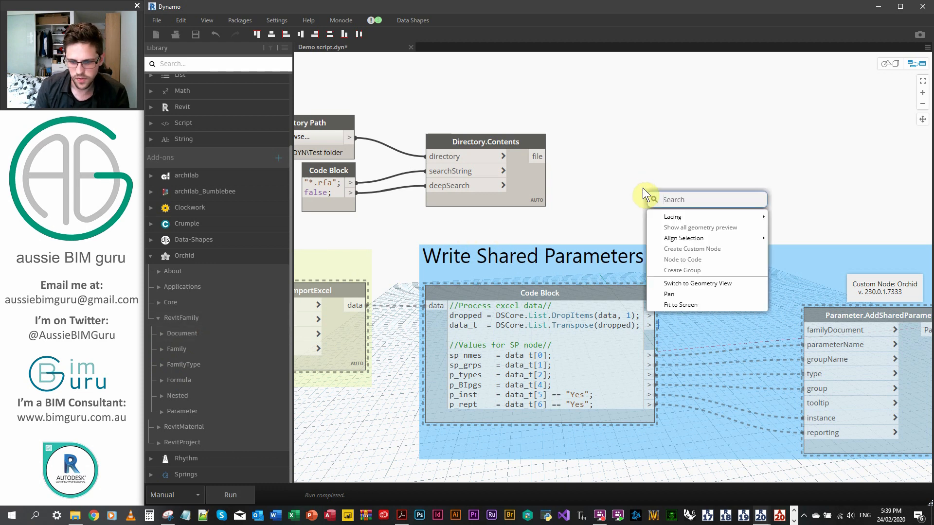
pyautogui.write('open backg')
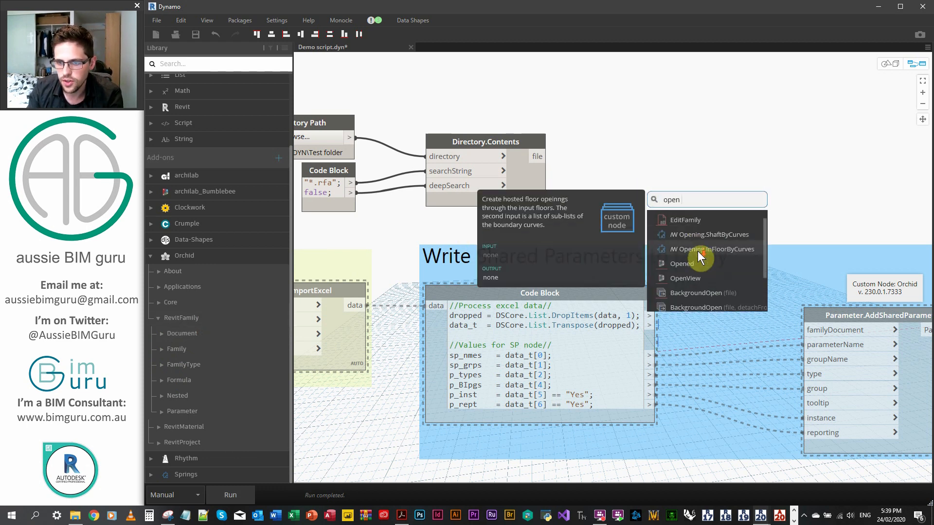
pyautogui.click(701, 292)
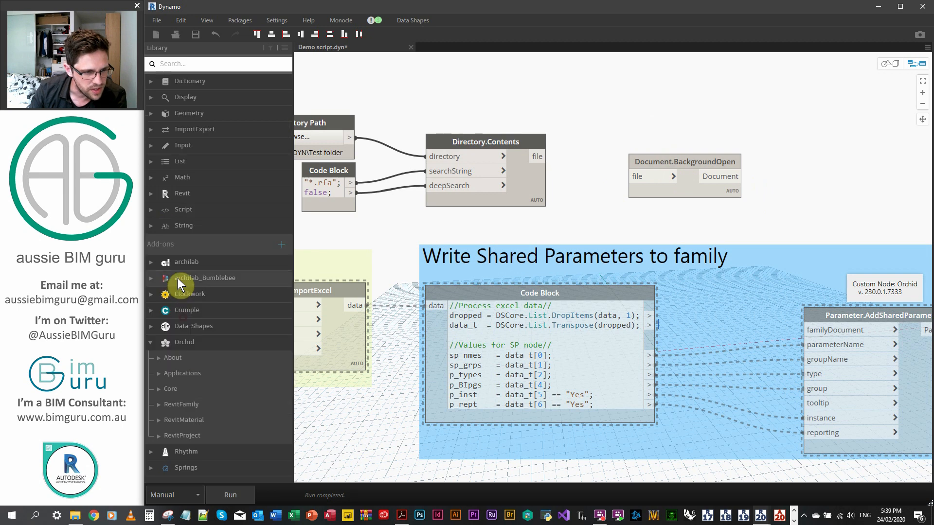
pyautogui.click(170, 388)
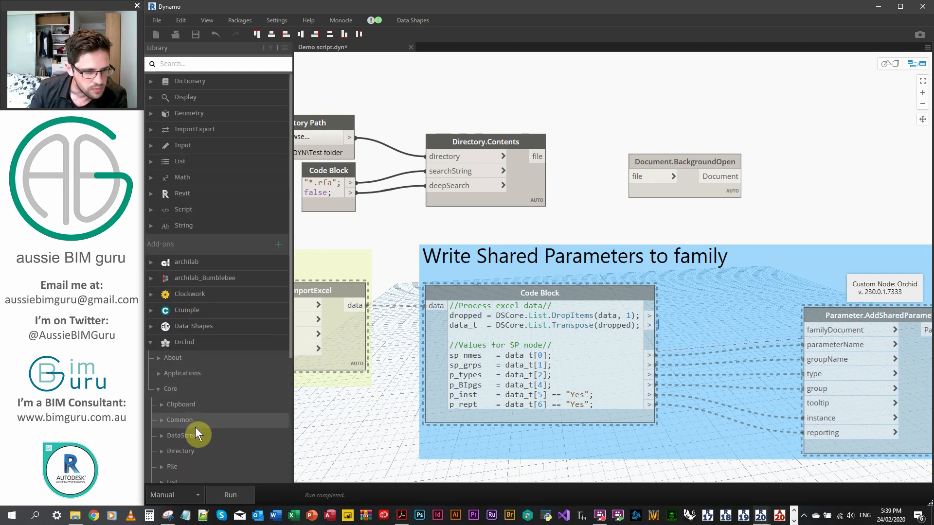
pyautogui.click(182, 373)
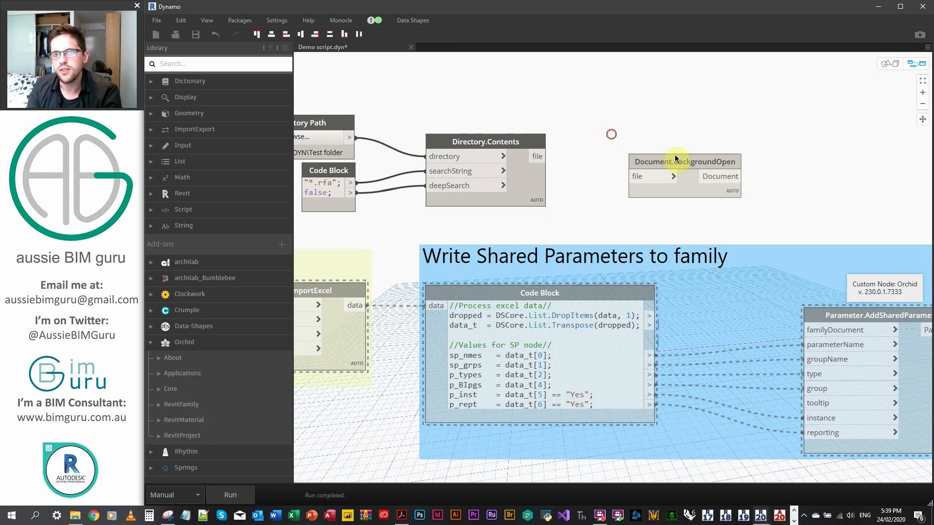
pyautogui.moveTo(684, 161); pyautogui.dragTo(661, 140)
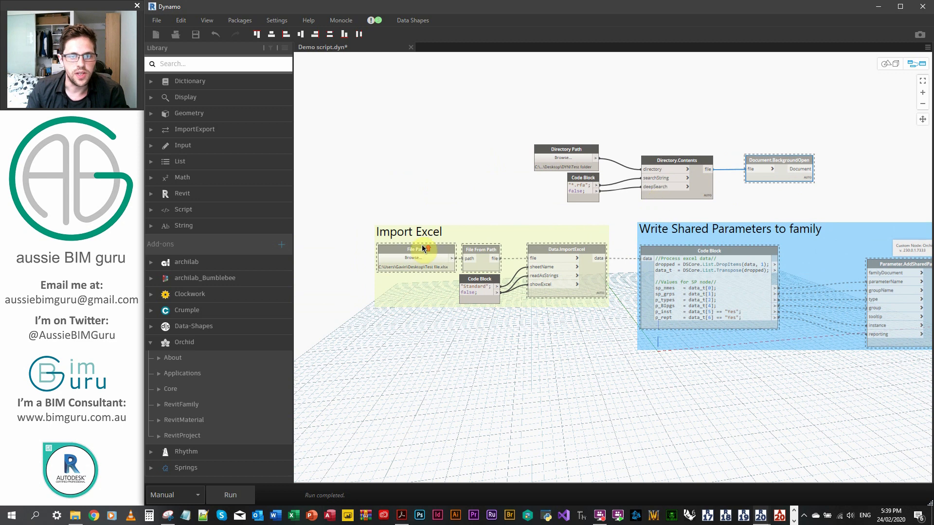
# Place a Watch node, which exposes Data.ImportExcel's file-path-not-found warning
pyautogui.rightClick(413, 256)
pyautogui.write('watc')
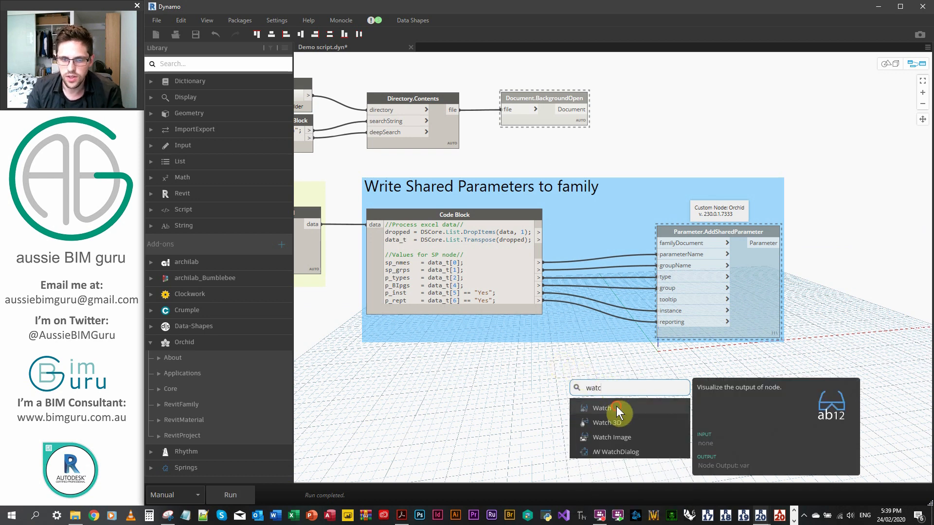
pyautogui.click(603, 408)
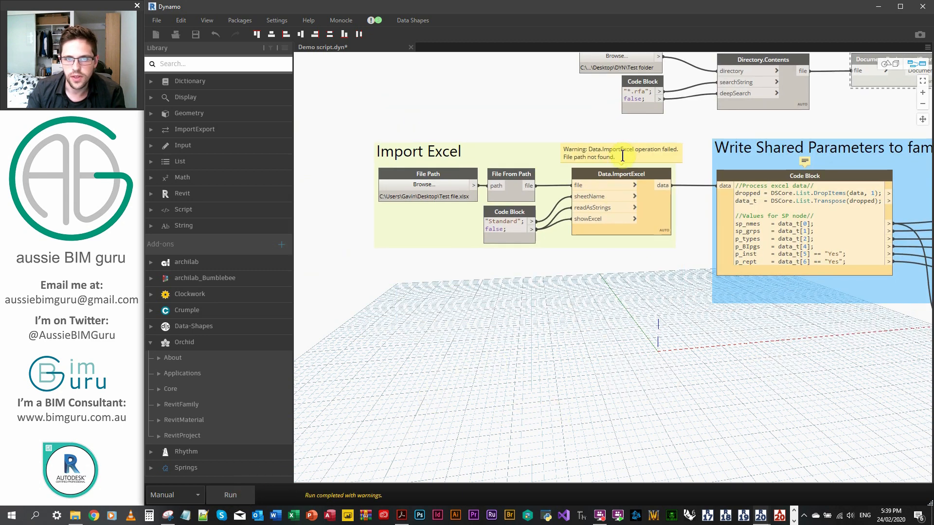
# Browse to the spreadsheet for the Excel File Path node so Watch lists 14 names
pyautogui.click(422, 185)
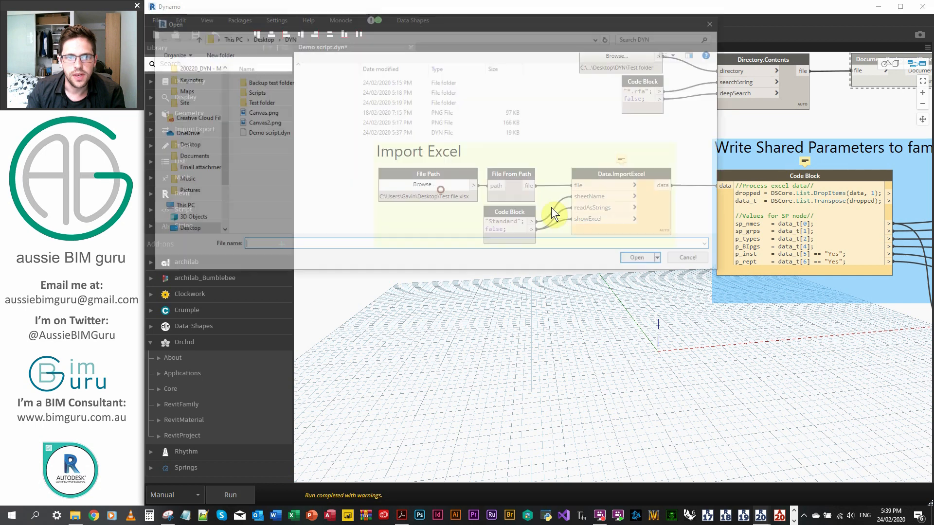
pyautogui.click(253, 92)
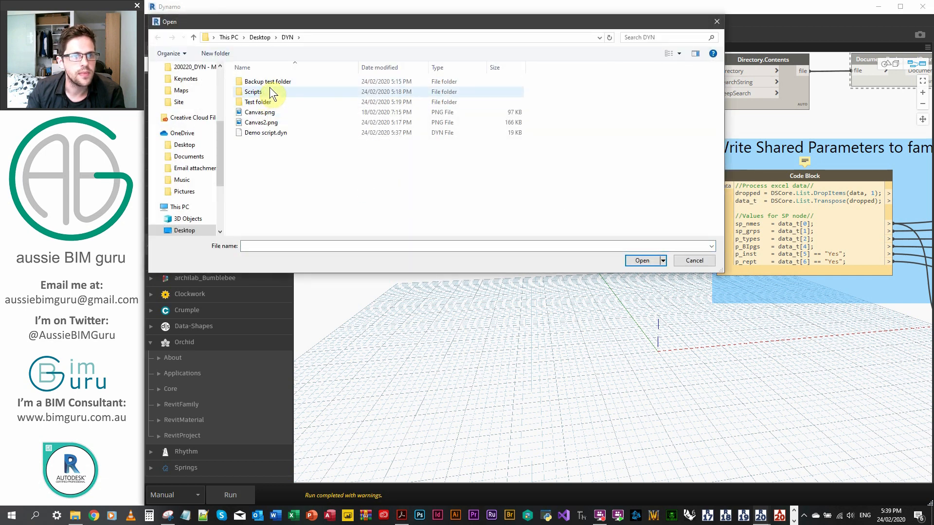
pyautogui.click(693, 260)
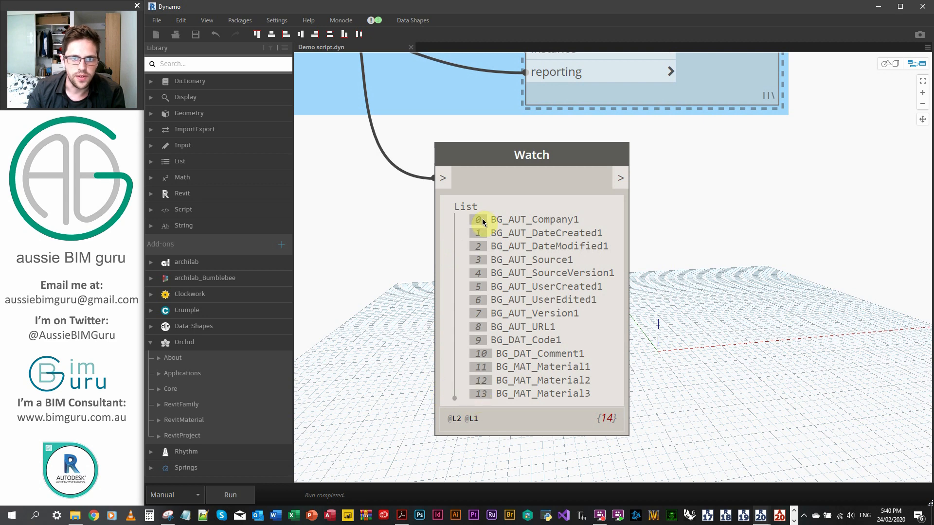
pyautogui.moveTo(474, 408)
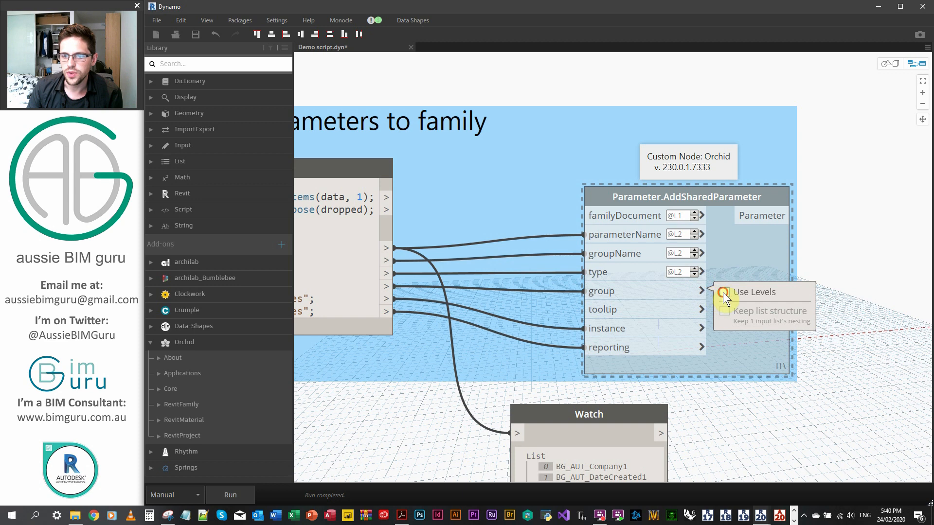
# Enable list levels on AddSharedParameter inputs and wire BackgroundOpen documents to familyDocument
pyautogui.click(724, 330)
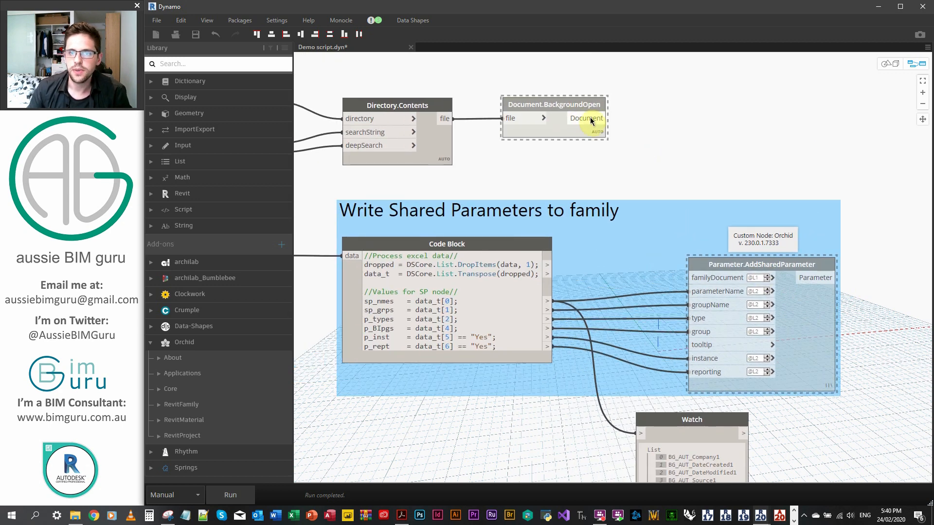
pyautogui.moveTo(602, 118); pyautogui.dragTo(712, 278)
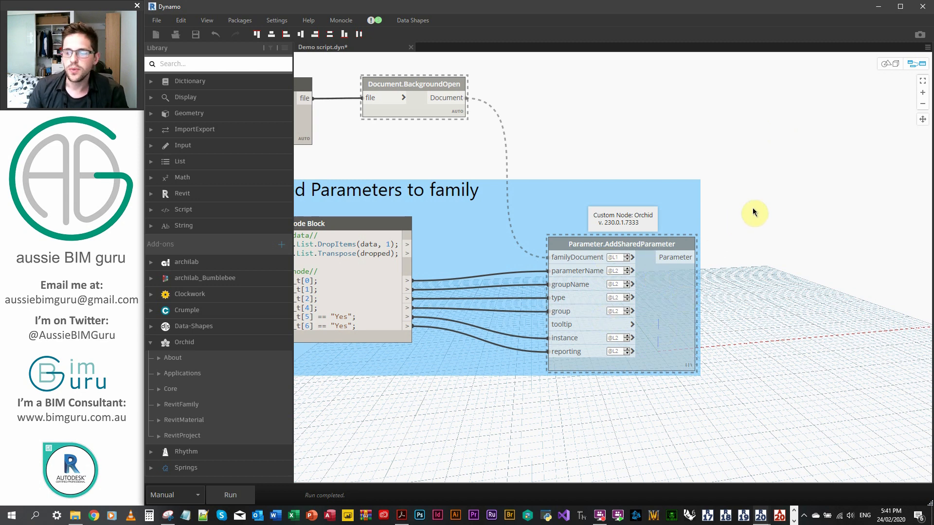
pyautogui.moveTo(754, 212); pyautogui.dragTo(653, 189)
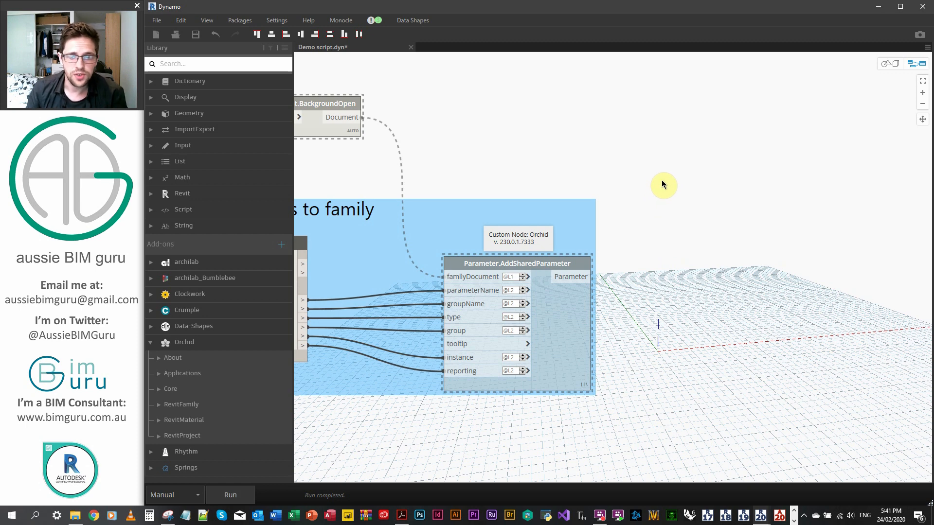
# Create a '[passthrough,waitfor][0];' Code Block fed by the documents and parameter output
pyautogui.write('passthrough')
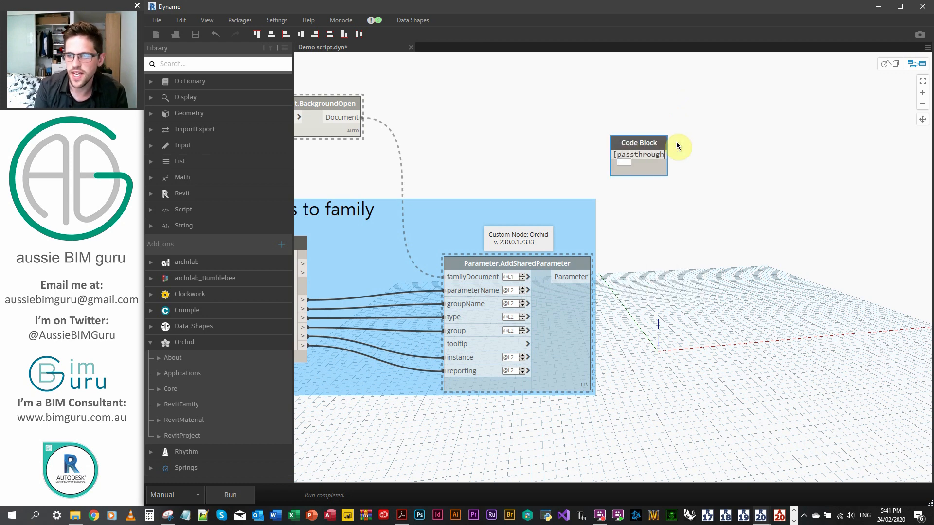
pyautogui.write(',waitfor]')
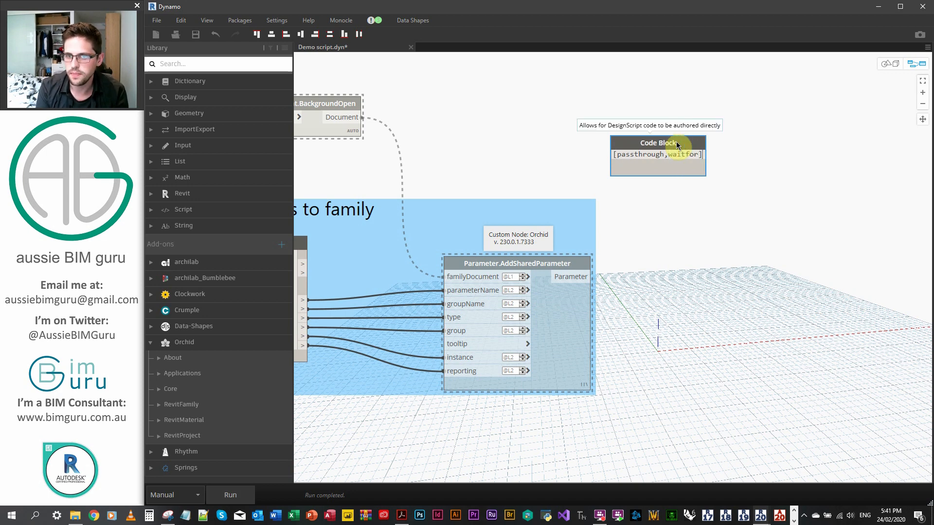
pyautogui.write('[0];')
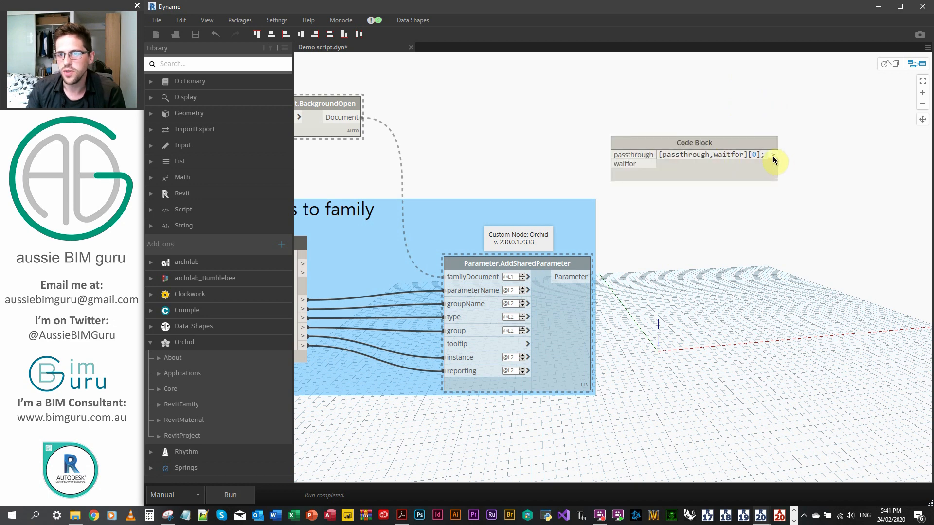
pyautogui.moveTo(694, 158); pyautogui.dragTo(767, 152)
pyautogui.write('document close')
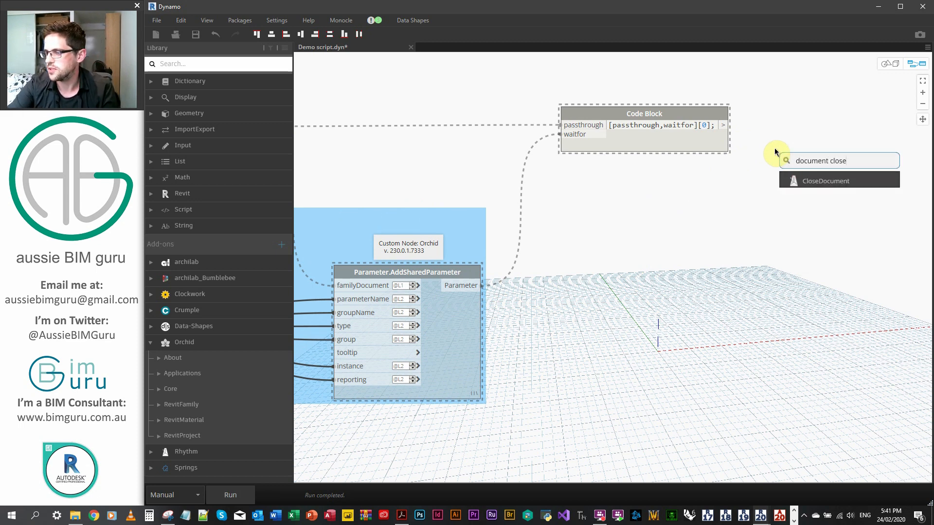
pyautogui.moveTo(810, 224)
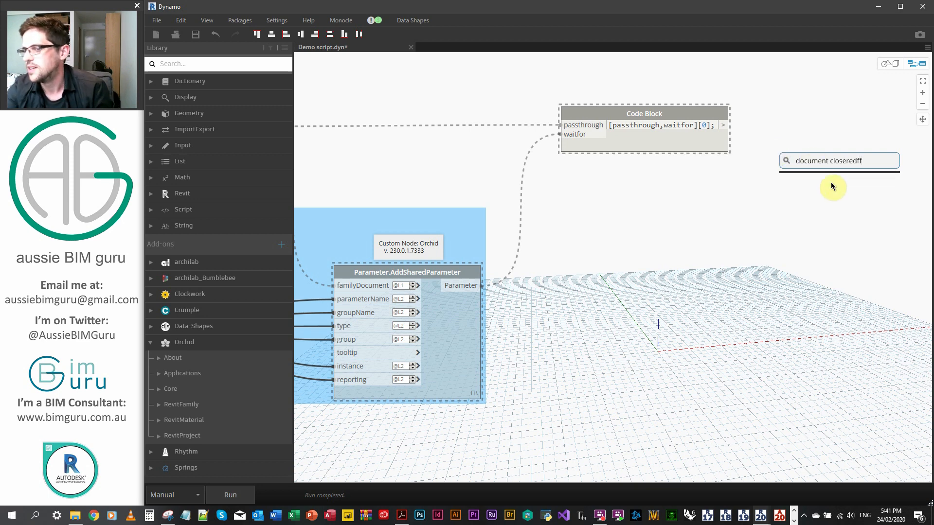
# Search the Orchid library and canvas for 'document.clo' to place a Document.Close node
pyautogui.write('tfawsq')
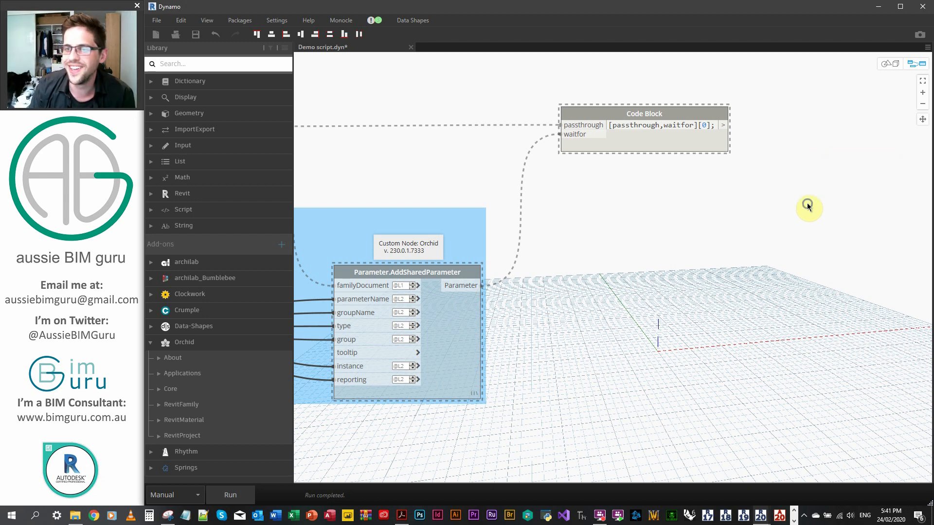
pyautogui.write('document')
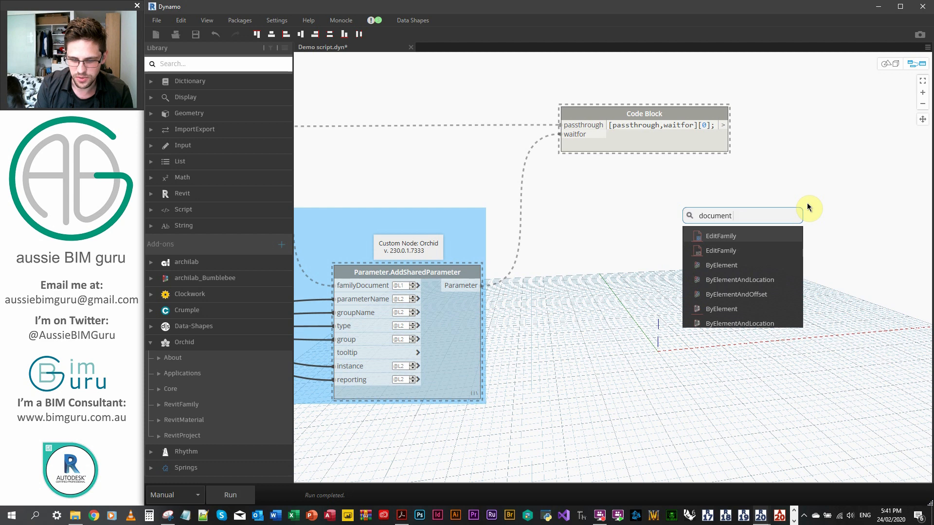
pyautogui.write('orchid clos')
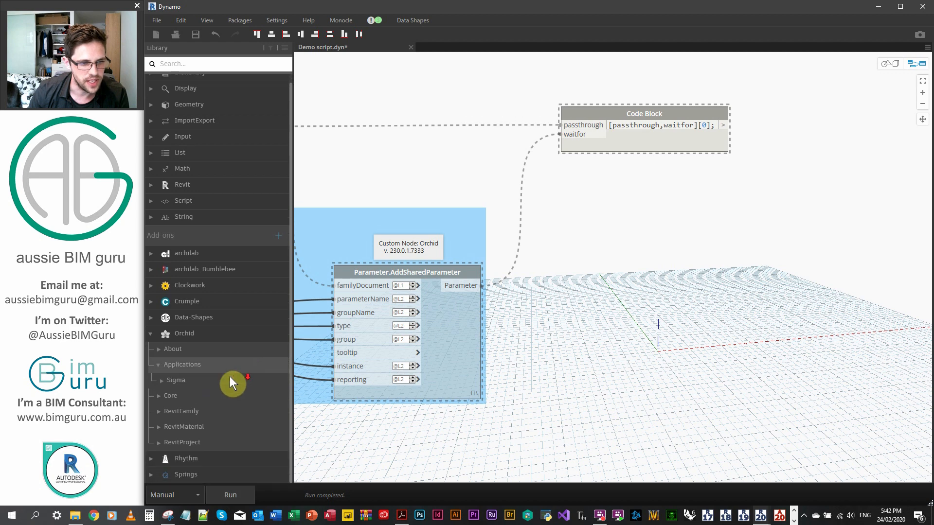
pyautogui.click(176, 379)
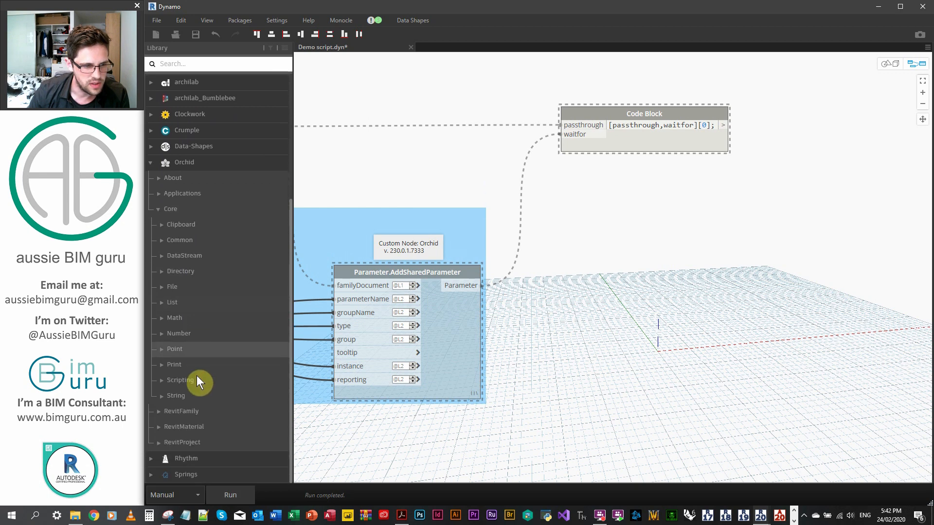
pyautogui.click(179, 239)
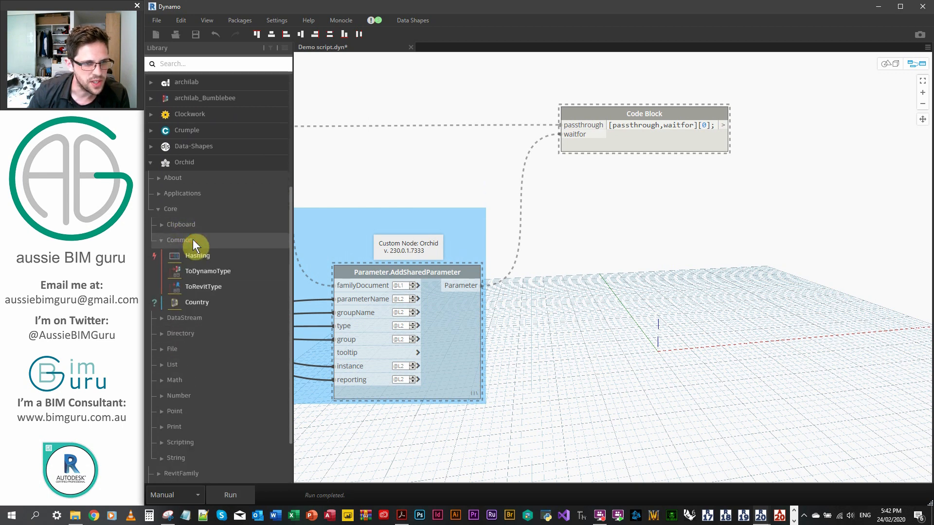
pyautogui.click(181, 271)
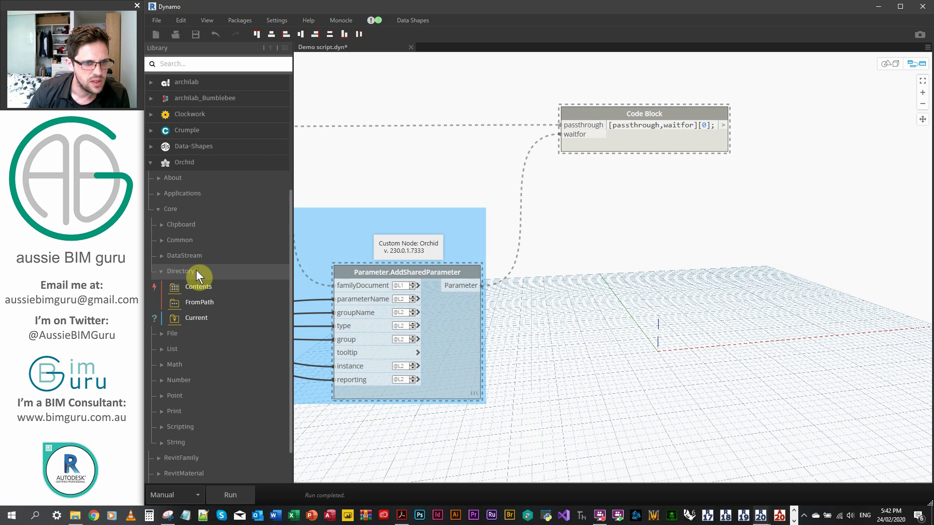
pyautogui.click(172, 287)
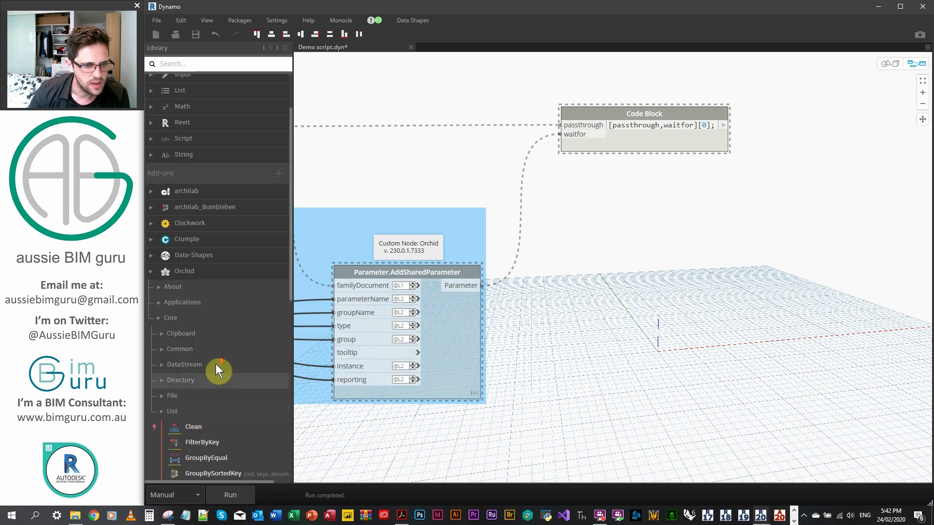
pyautogui.rightClick(593, 289)
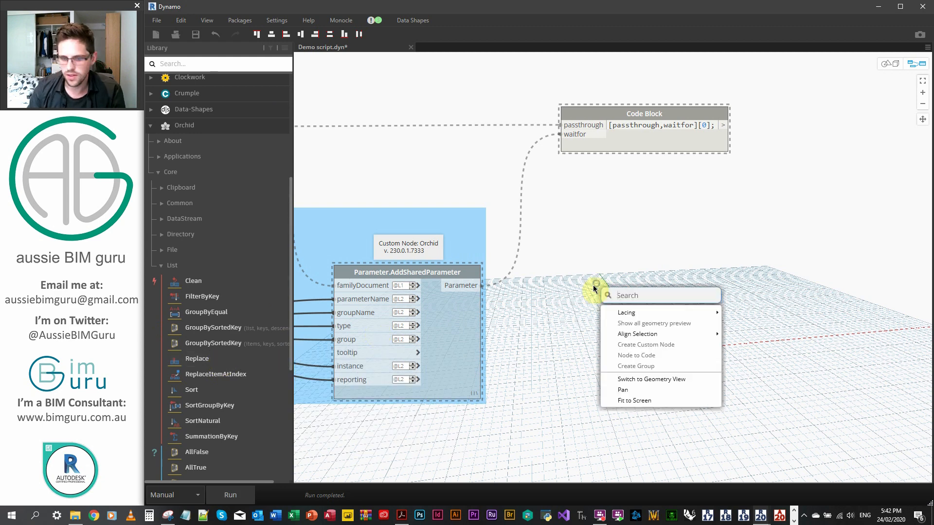
pyautogui.write('document.')
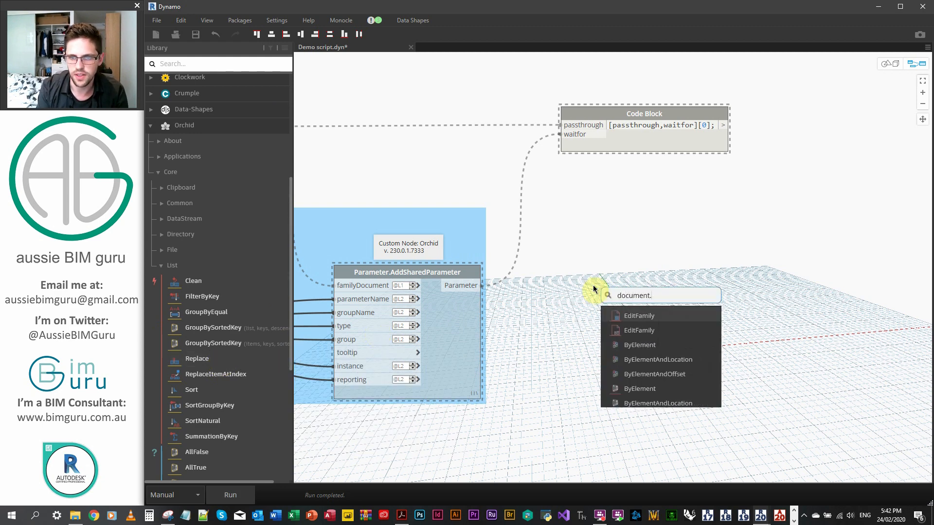
pyautogui.write('clo')
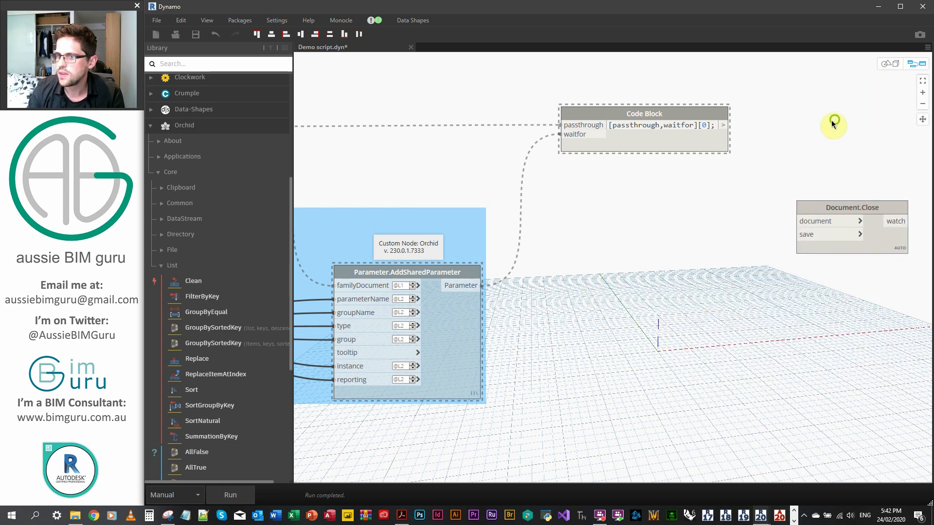
# Review Monocle's package usage summary, then place a Boolean node for Document.Close's save input
pyautogui.click(340, 19)
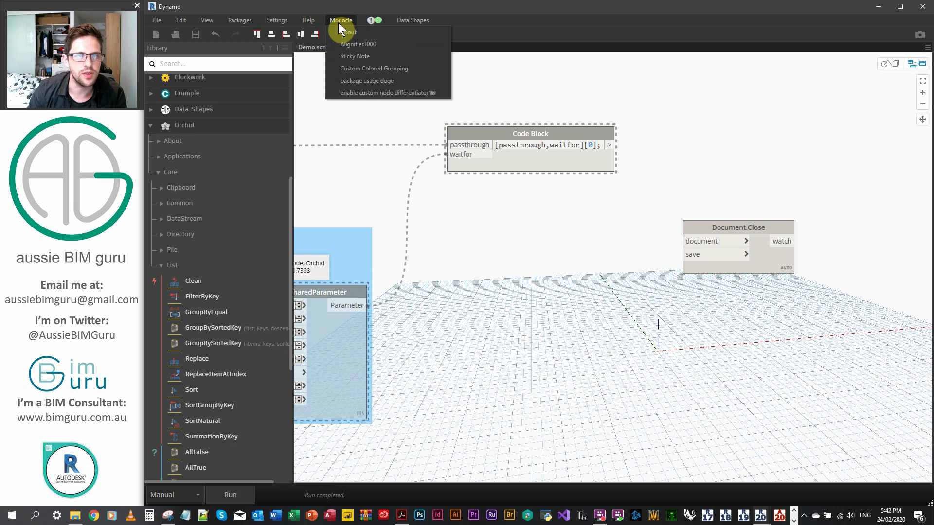
pyautogui.click(367, 80)
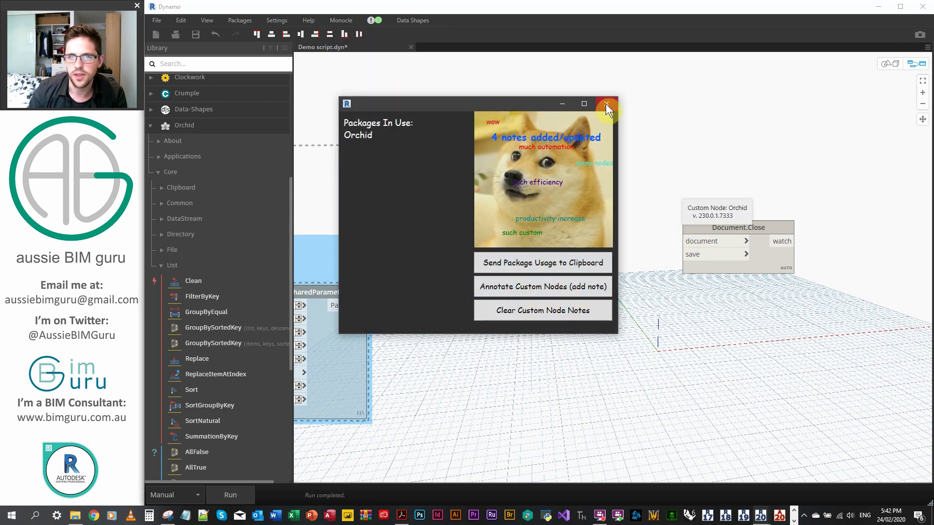
pyautogui.click(606, 104)
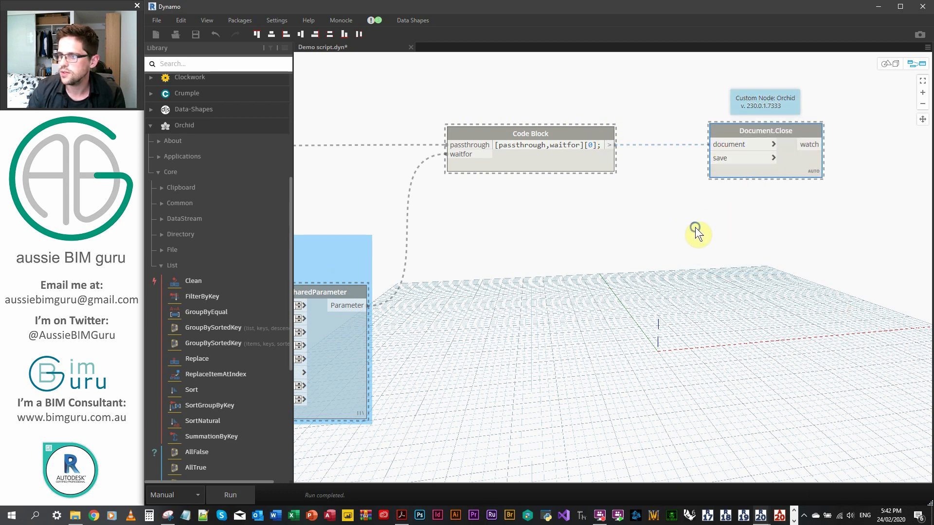
pyautogui.write('bool')
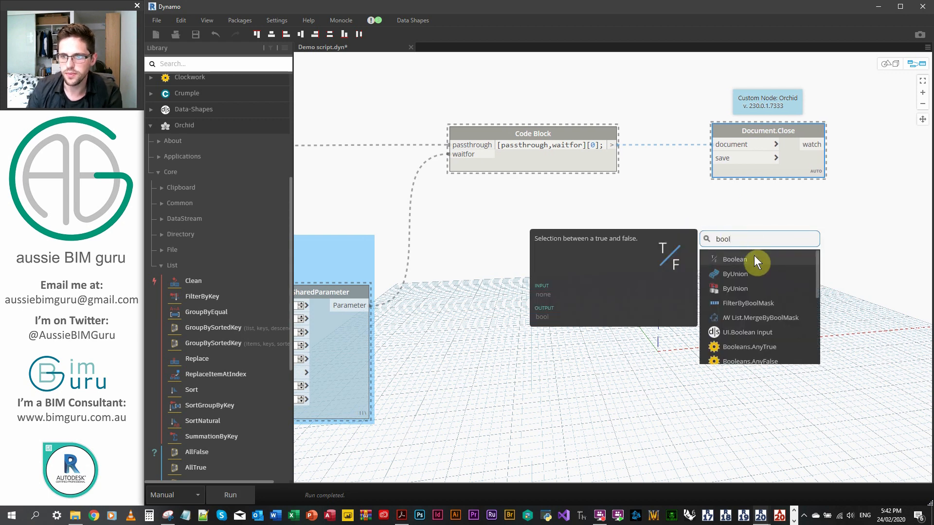
pyautogui.click(735, 260)
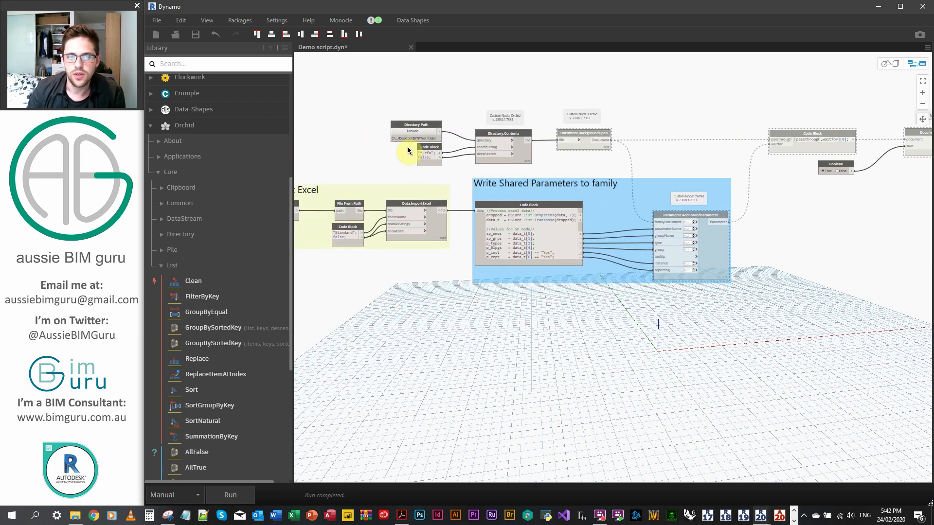
# Save and close the Demo script graph, reopen it from Recent, and run it on the families
pyautogui.rightClick(684, 214)
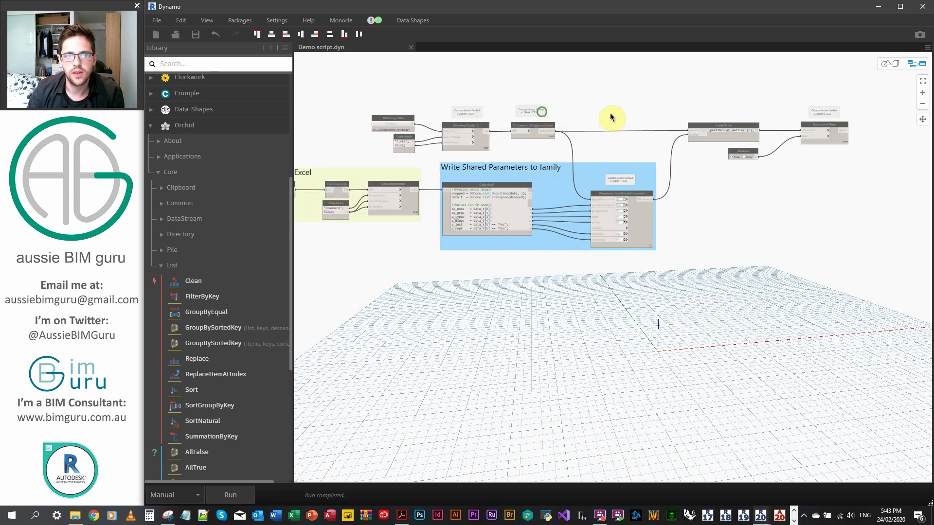
pyautogui.click(410, 47)
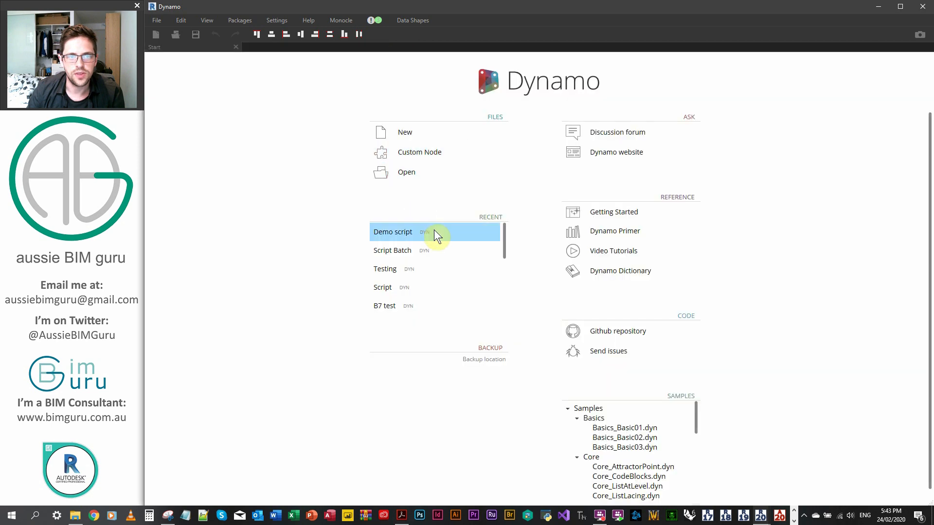
pyautogui.doubleClick(393, 231)
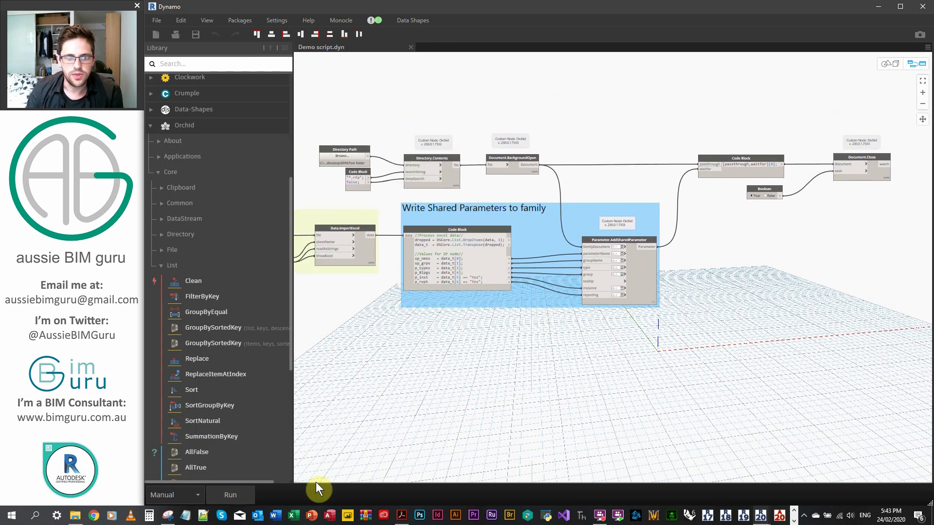
pyautogui.click(230, 496)
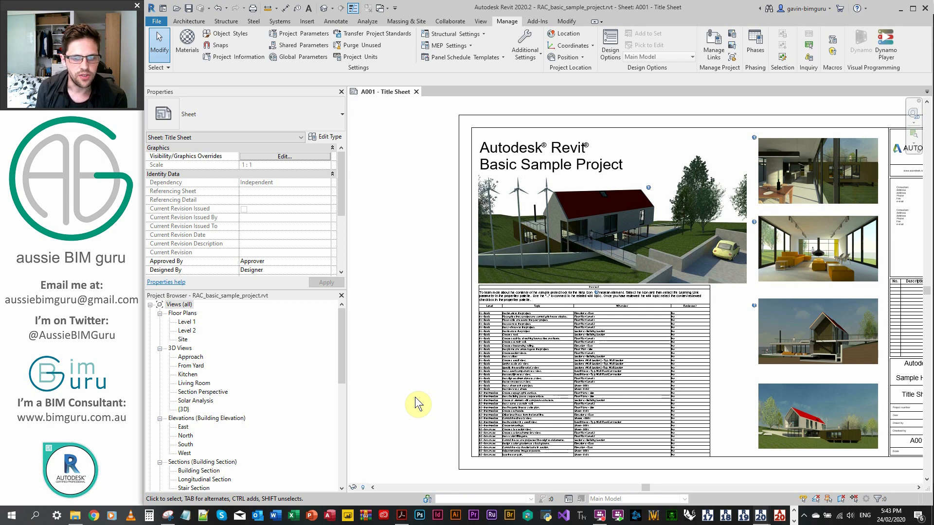
pyautogui.moveTo(409, 157)
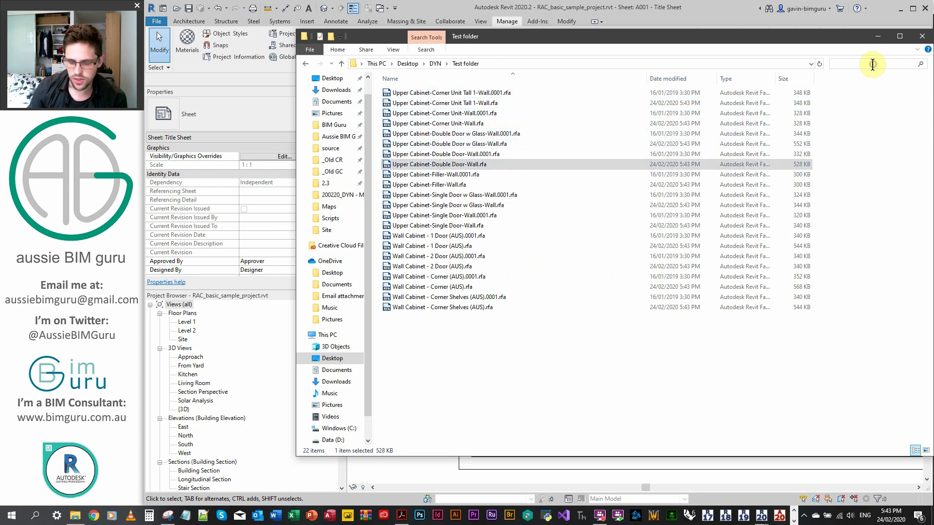
# Search the Test folder for '*.00' and delete all the .0001 backup files to the Recycle Bin
pyautogui.write('*.lic')
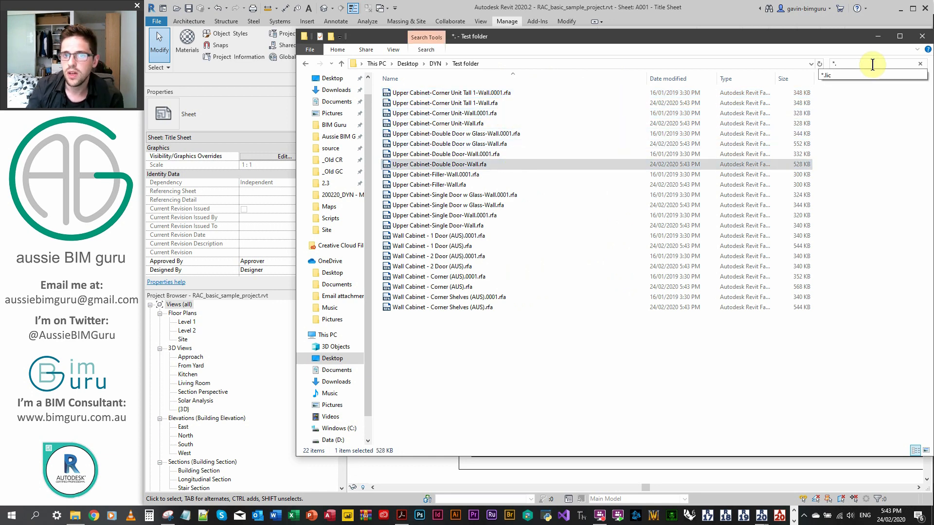
pyautogui.write('*.00')
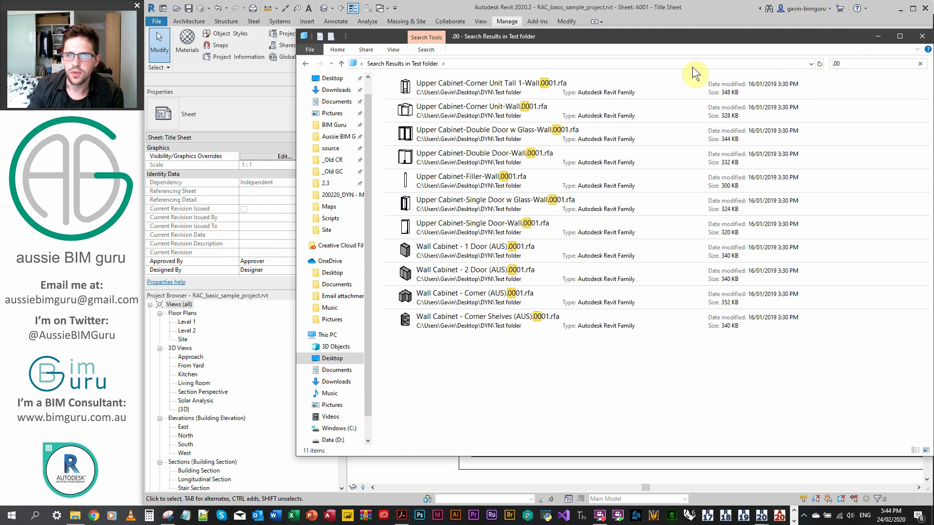
pyautogui.press('Delete')
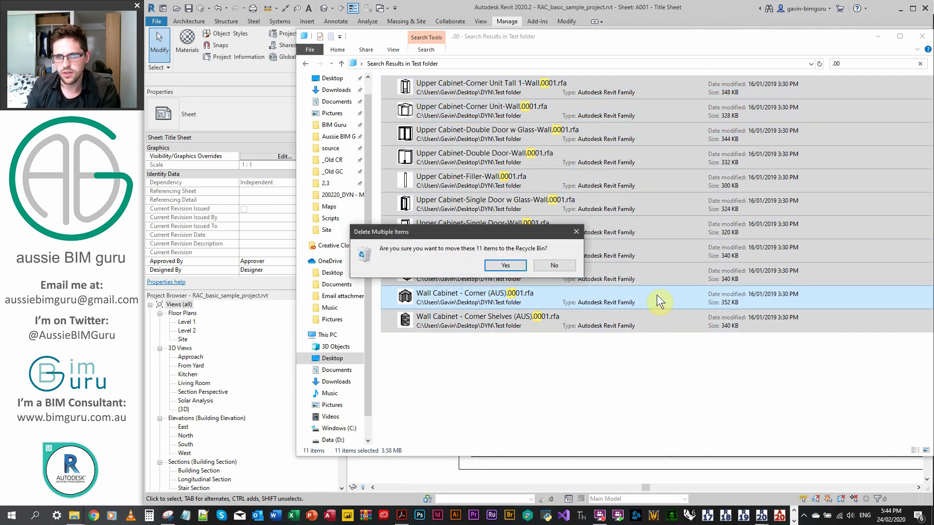
pyautogui.click(504, 265)
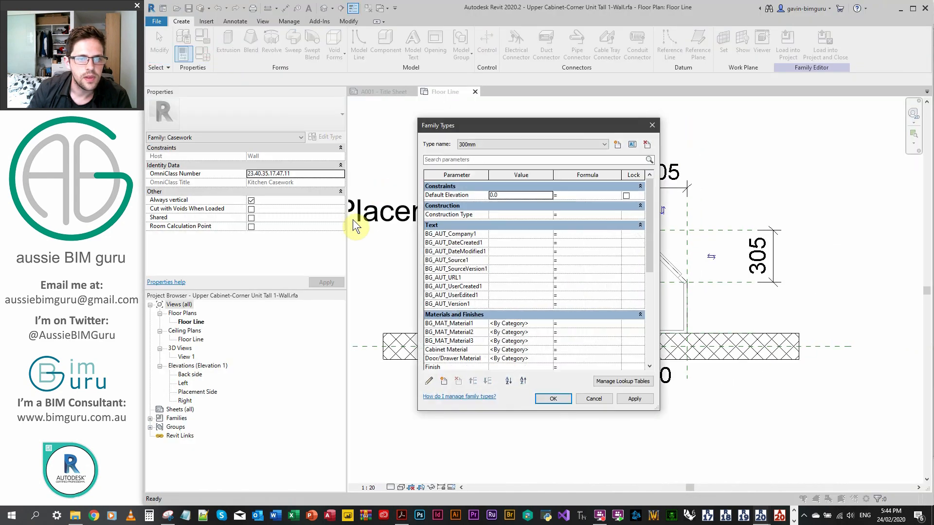
# Review BG_ parameters in the Corner Unit Tall and Wall Cabinet - Corner Shelves (AUS) families
pyautogui.scroll(-3)
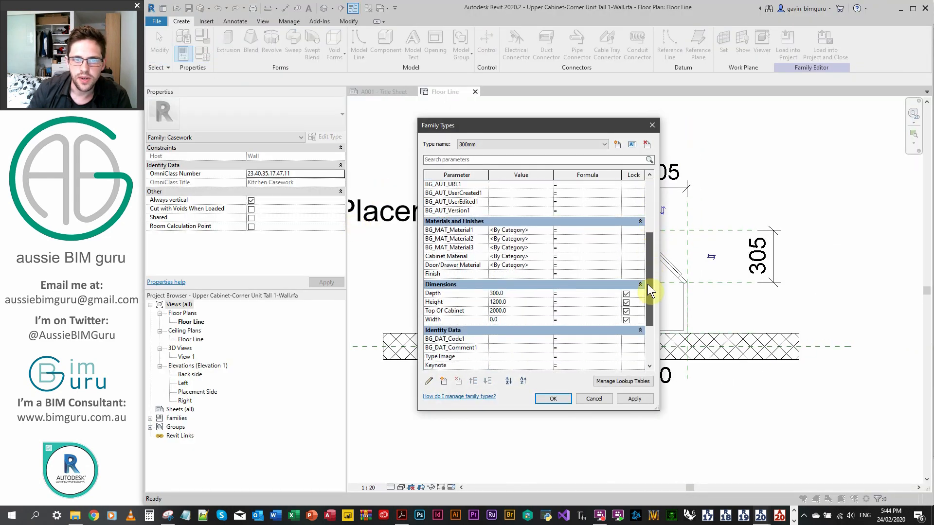
pyautogui.click(551, 398)
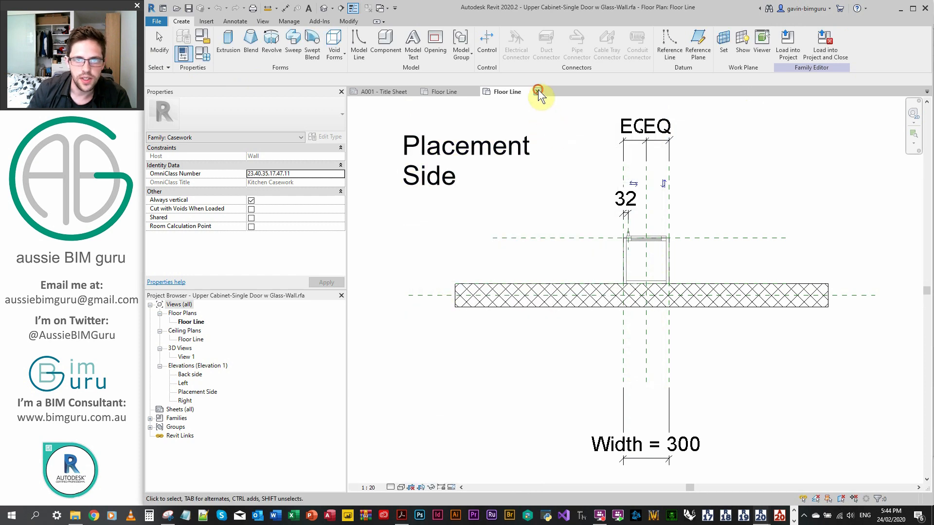
pyautogui.click(440, 195)
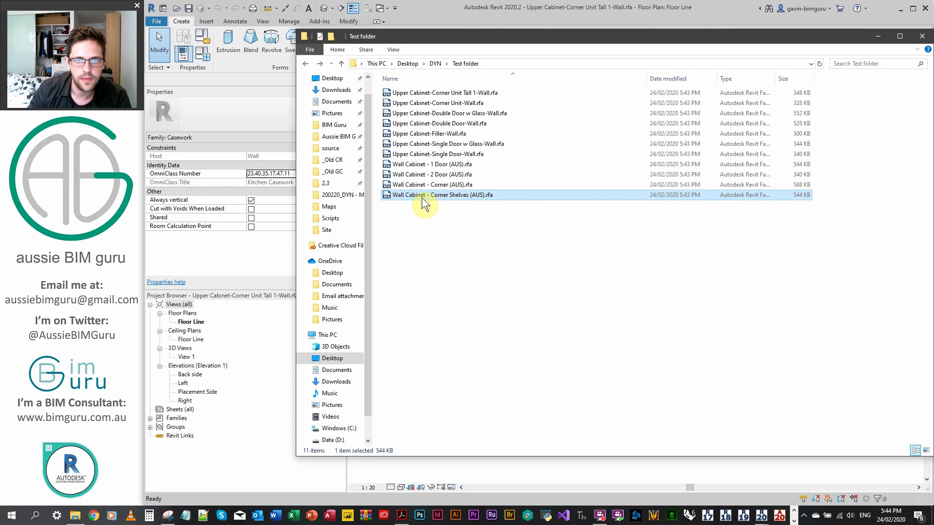
pyautogui.doubleClick(441, 195)
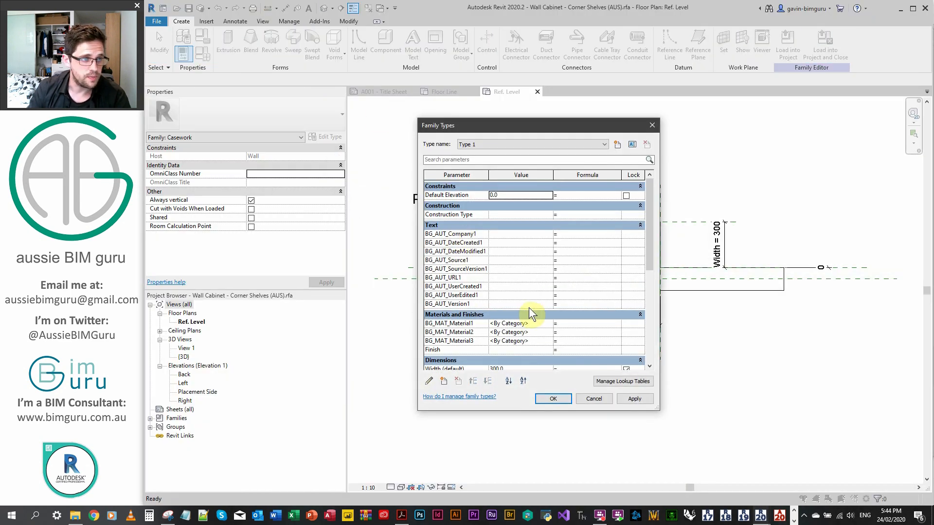
pyautogui.click(552, 398)
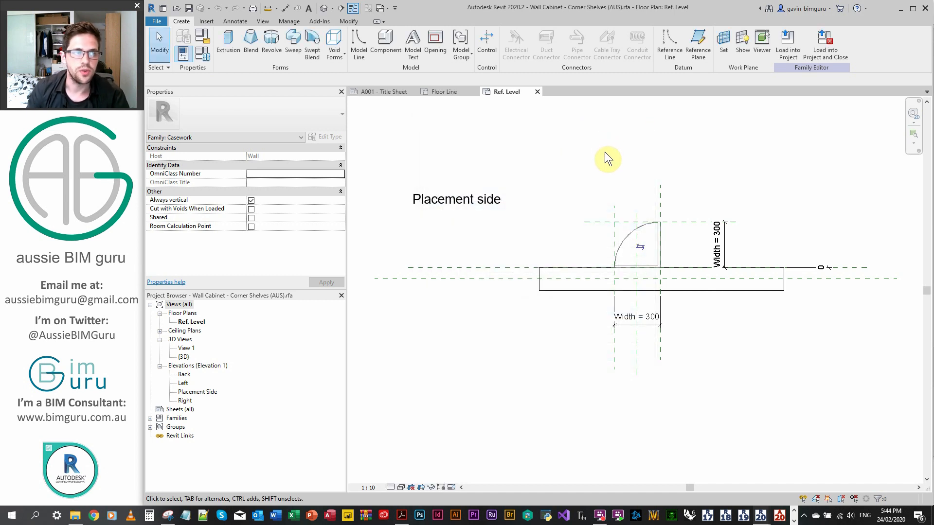
pyautogui.moveTo(539, 128)
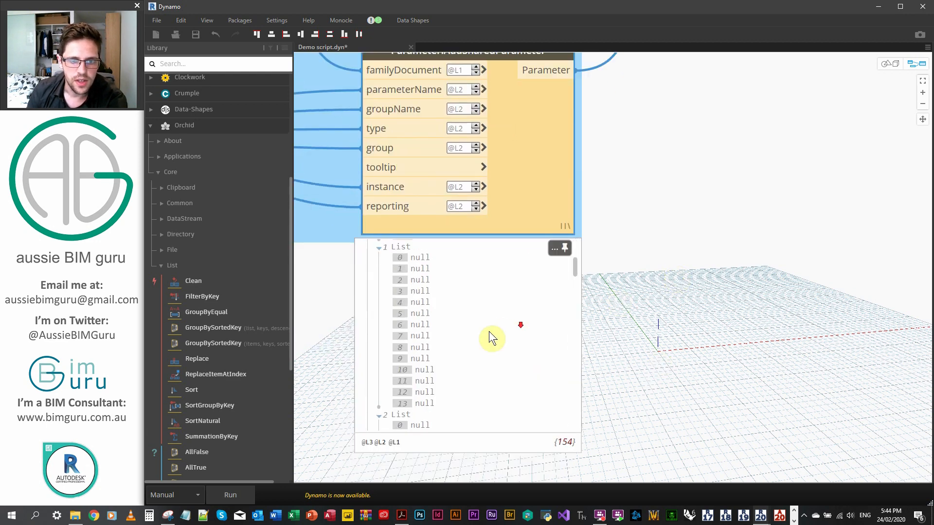
pyautogui.scroll(-3)
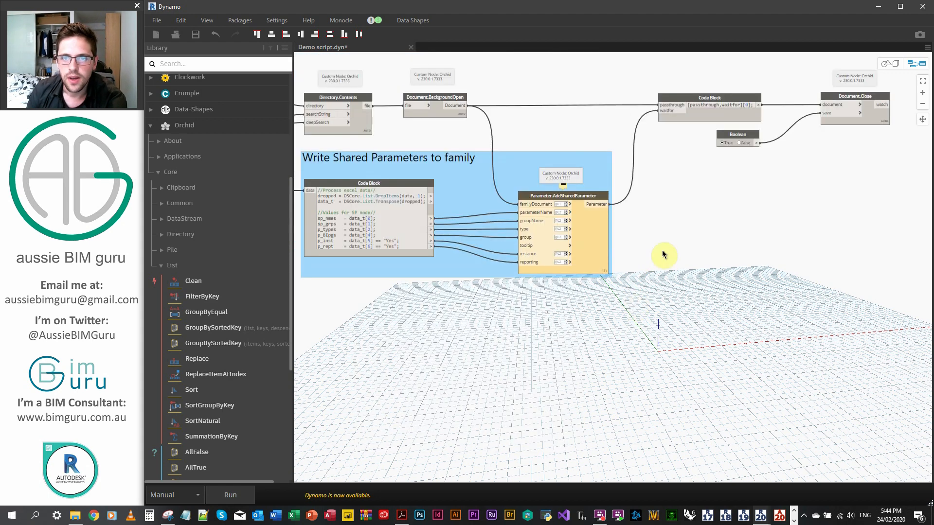
pyautogui.moveTo(664, 255); pyautogui.dragTo(638, 260)
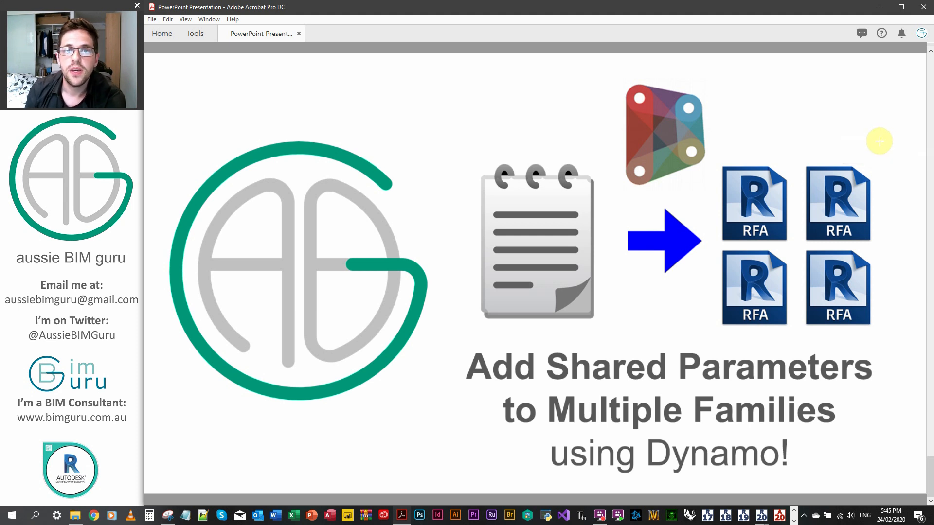
pyautogui.moveTo(879, 125)
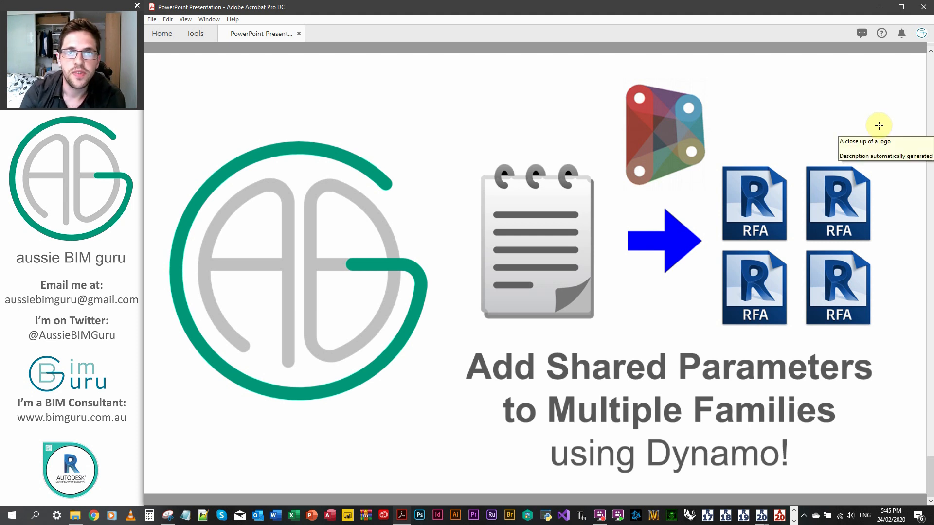